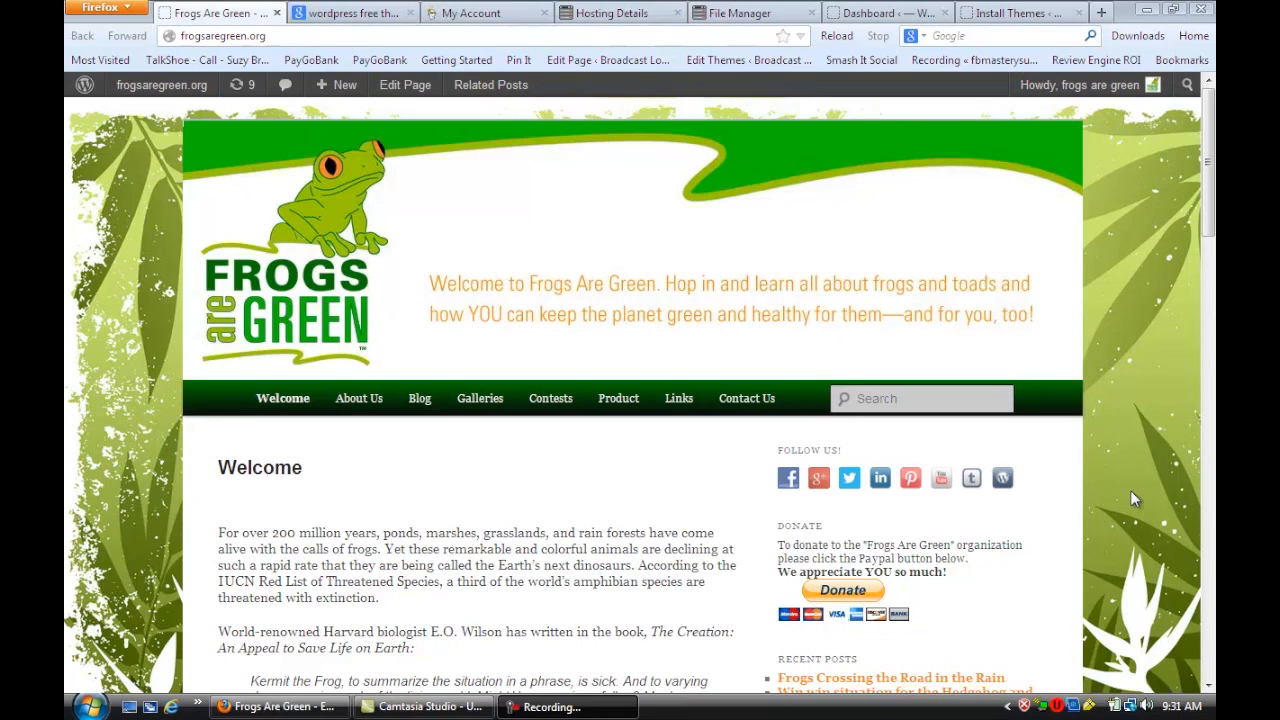
mouse_move(1143, 479)
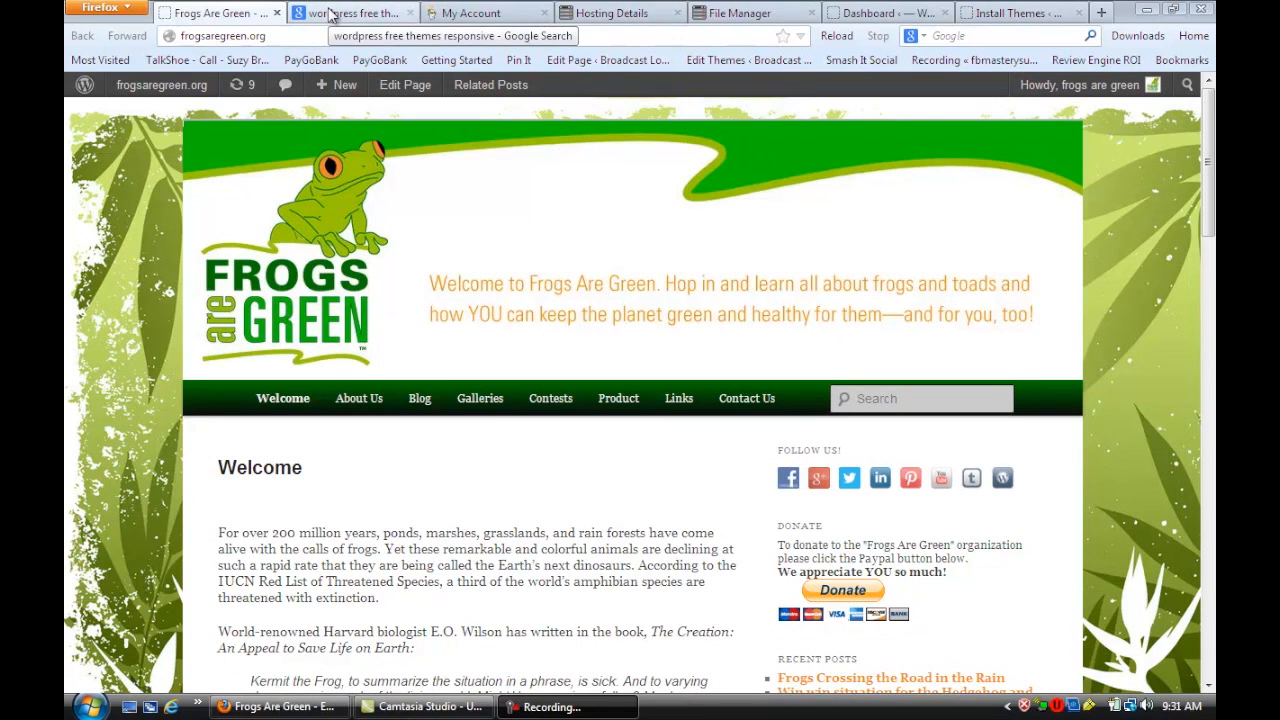
Step: Bring the Google results for 'wordpress free themes responsive' to the front
click(350, 12)
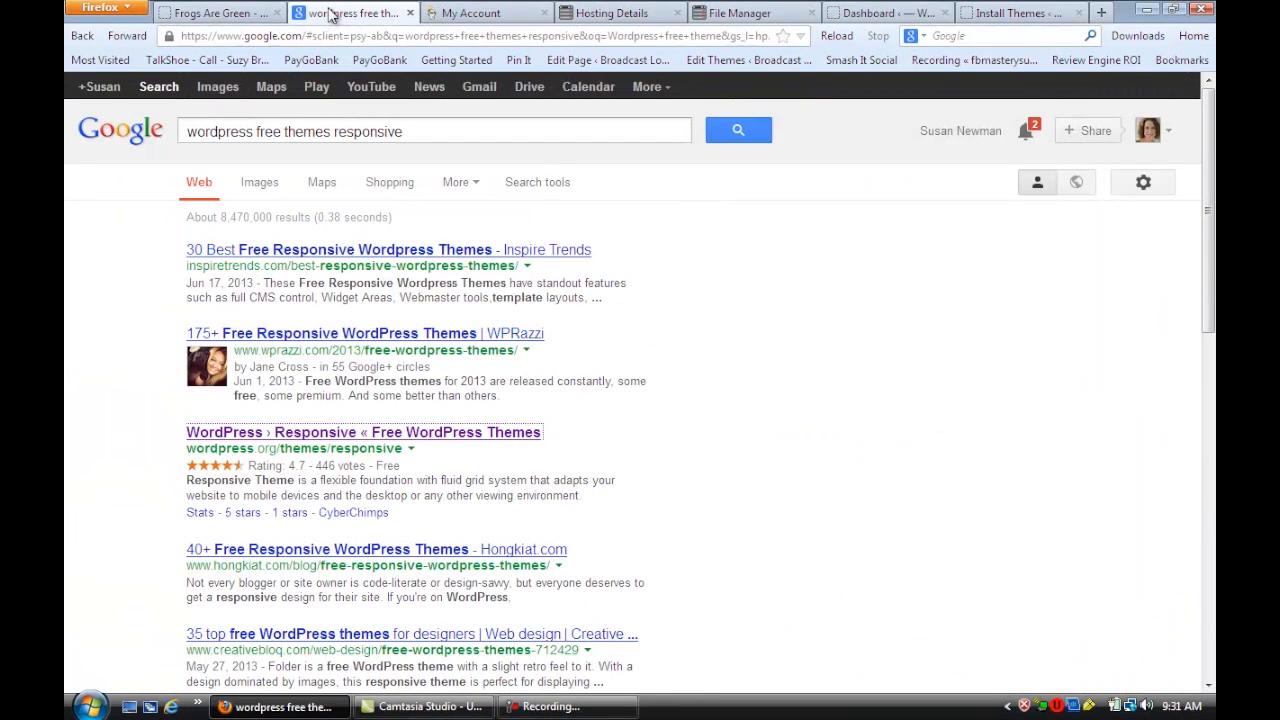
mouse_move(791, 381)
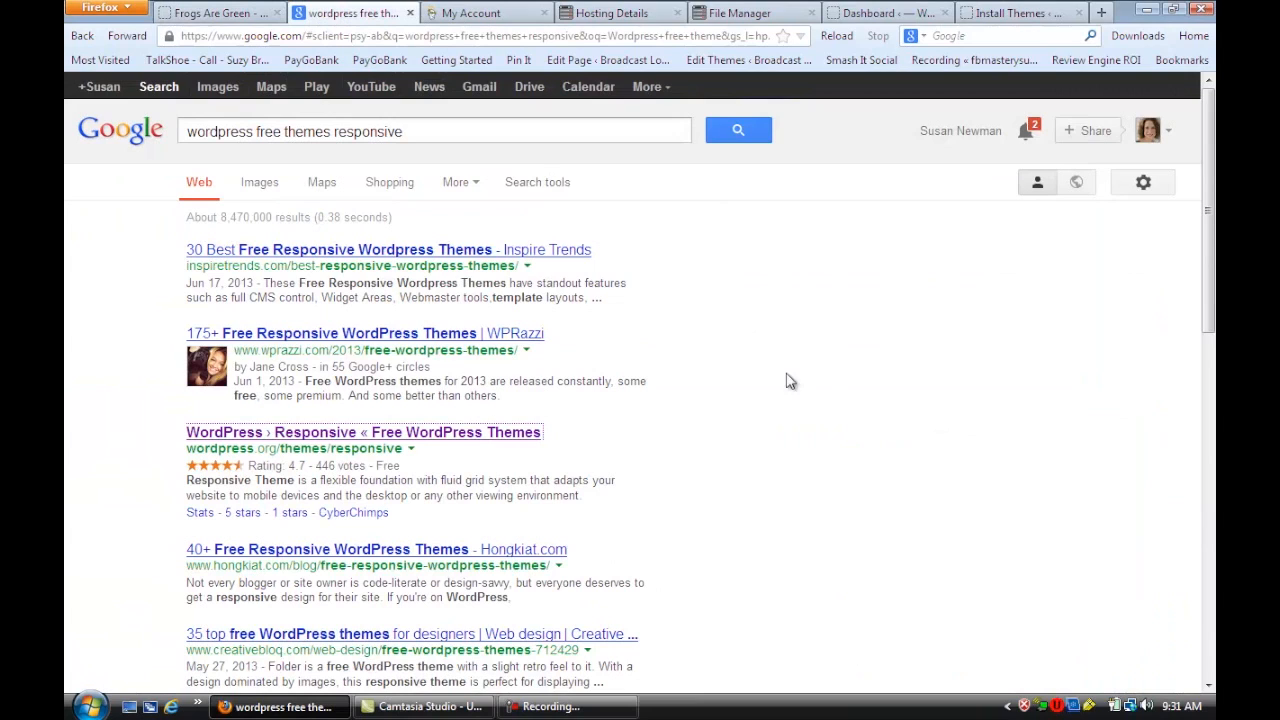
mouse_move(758, 508)
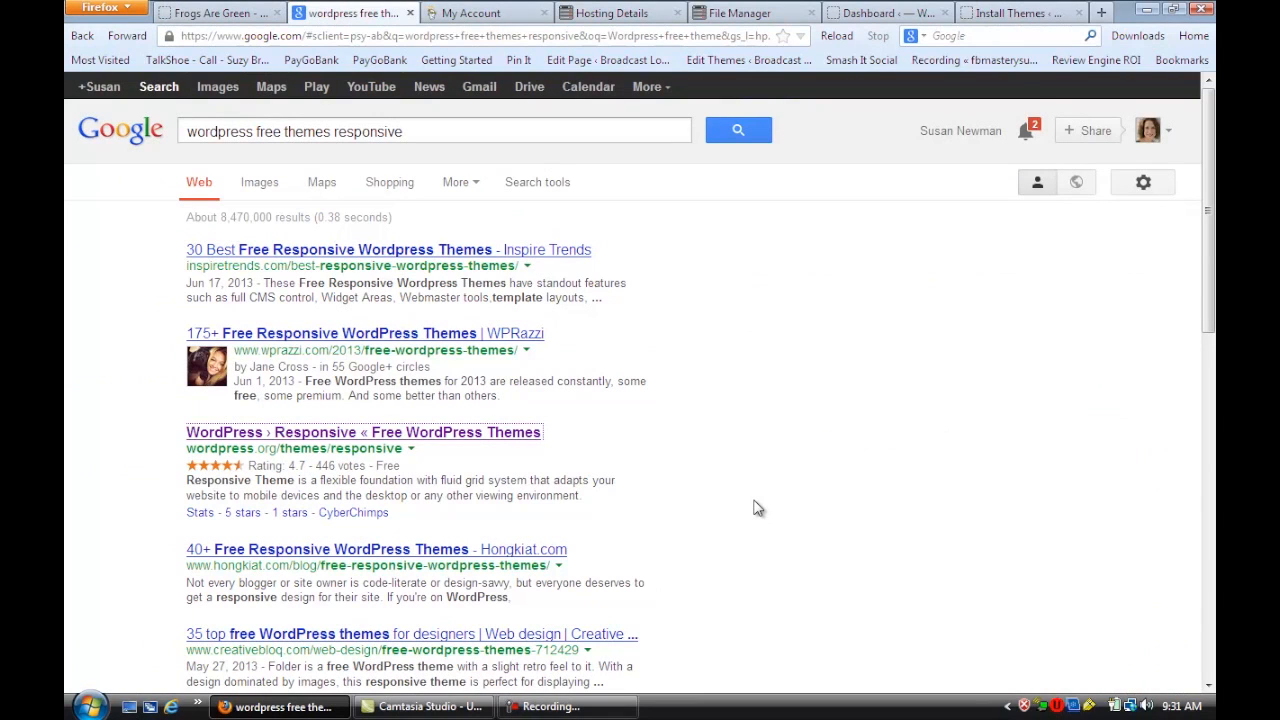
mouse_move(777, 513)
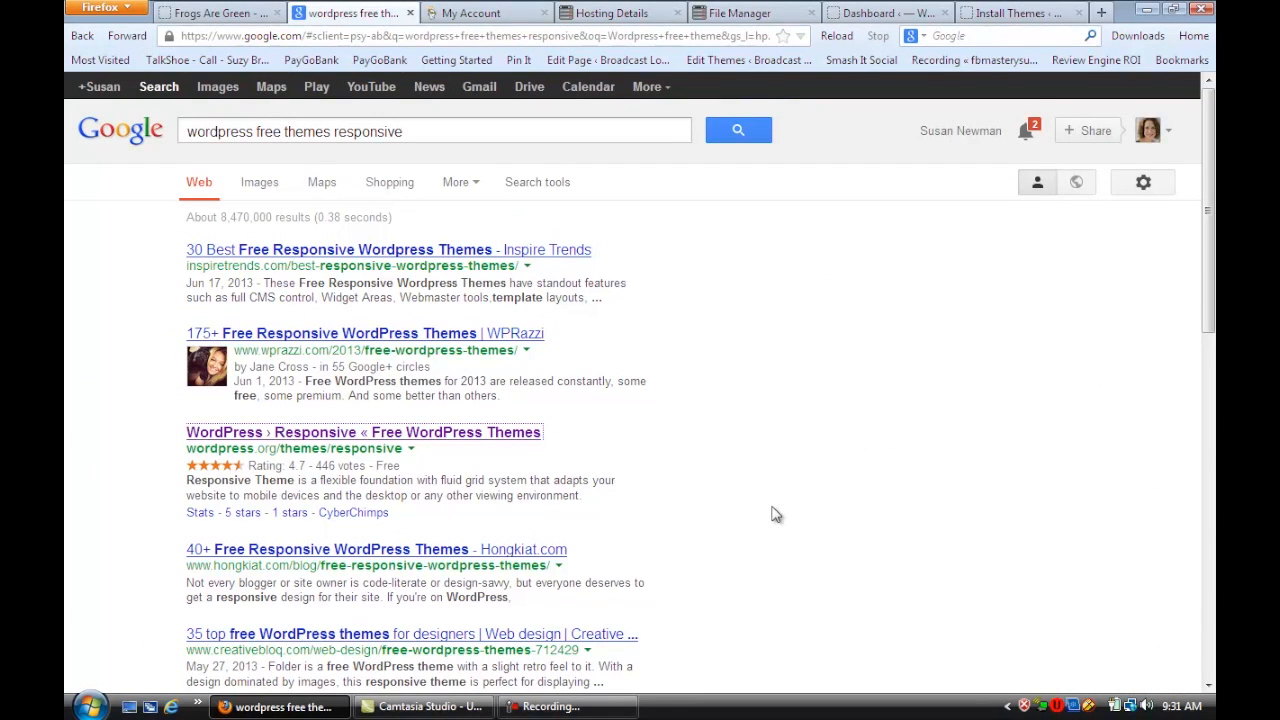
mouse_move(822, 527)
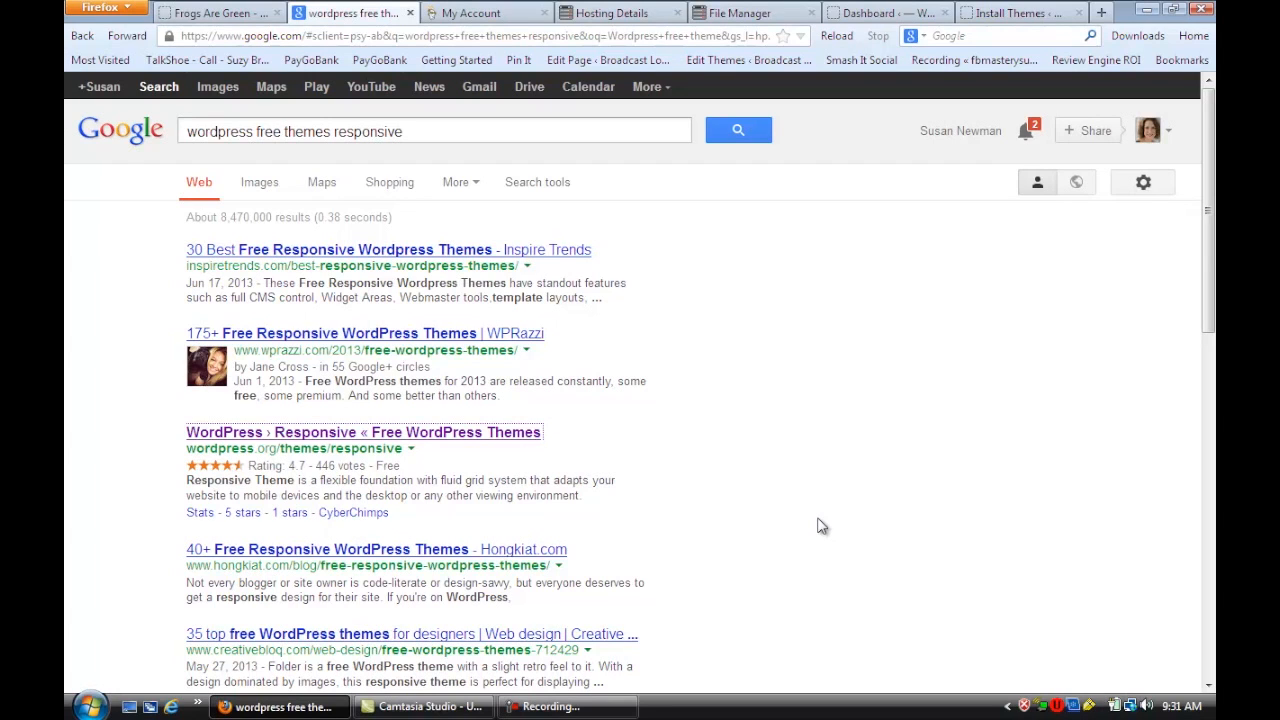
mouse_move(585, 441)
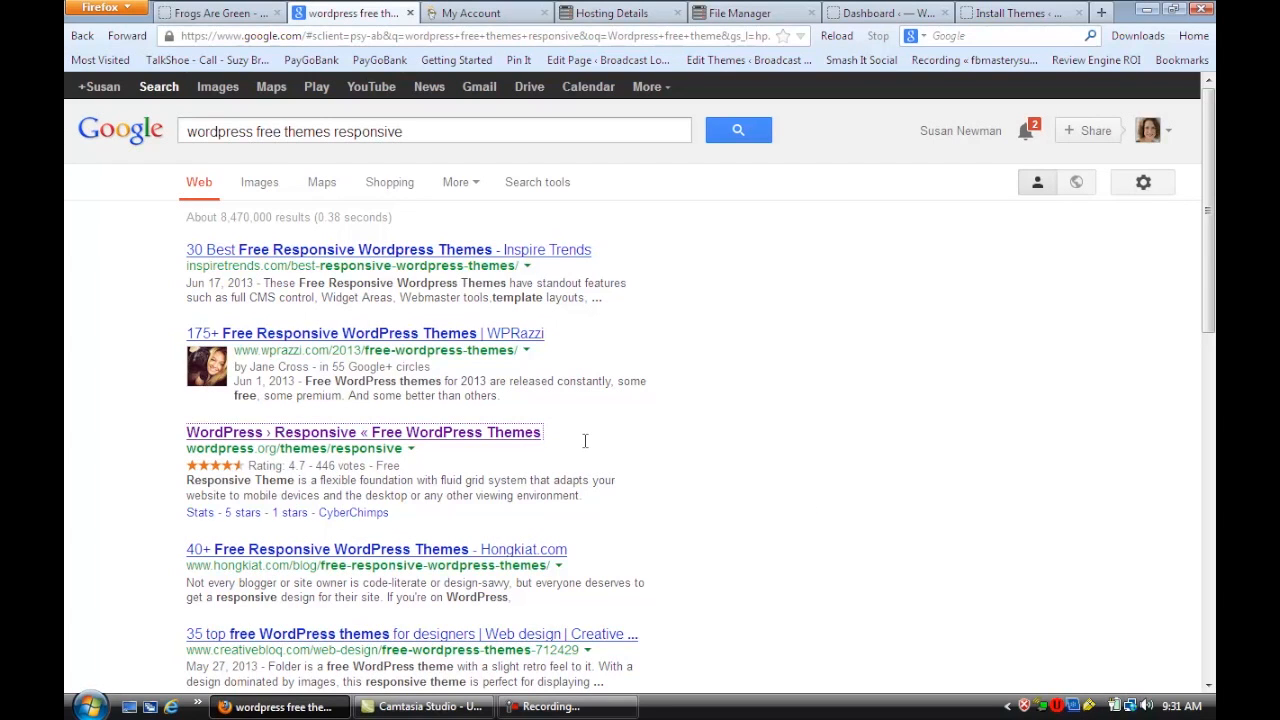
mouse_move(478, 549)
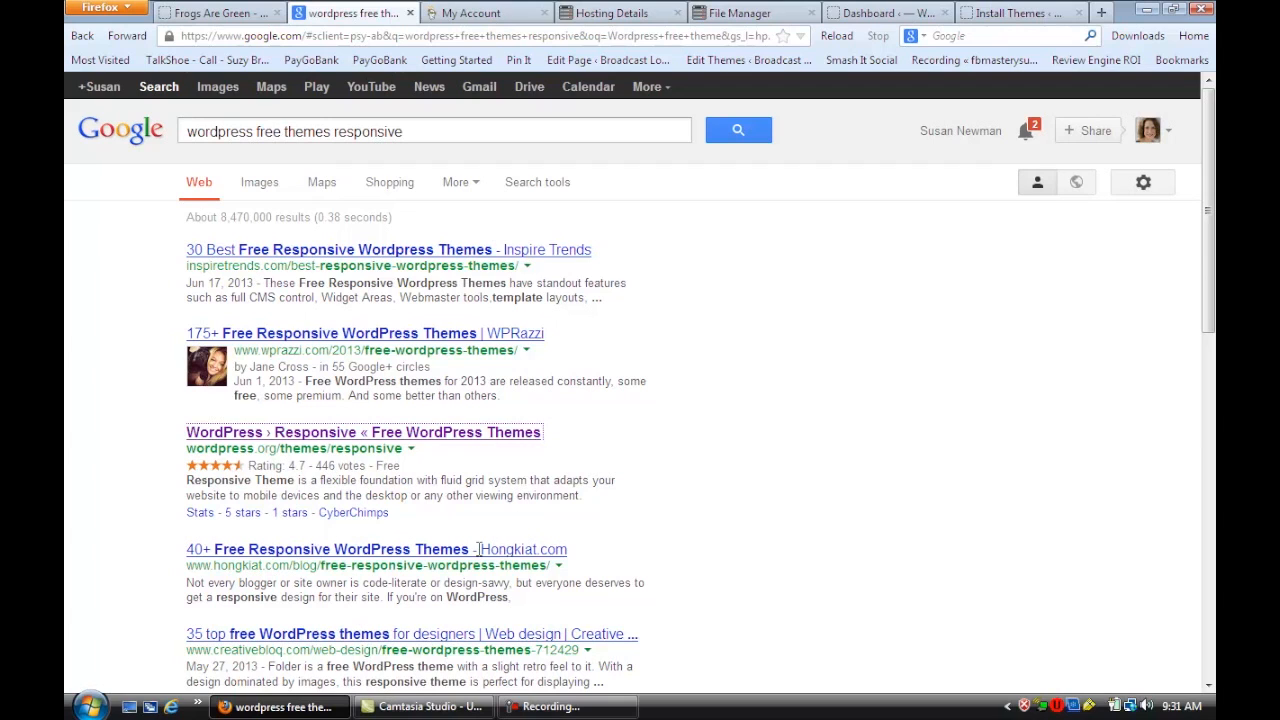
mouse_move(420, 448)
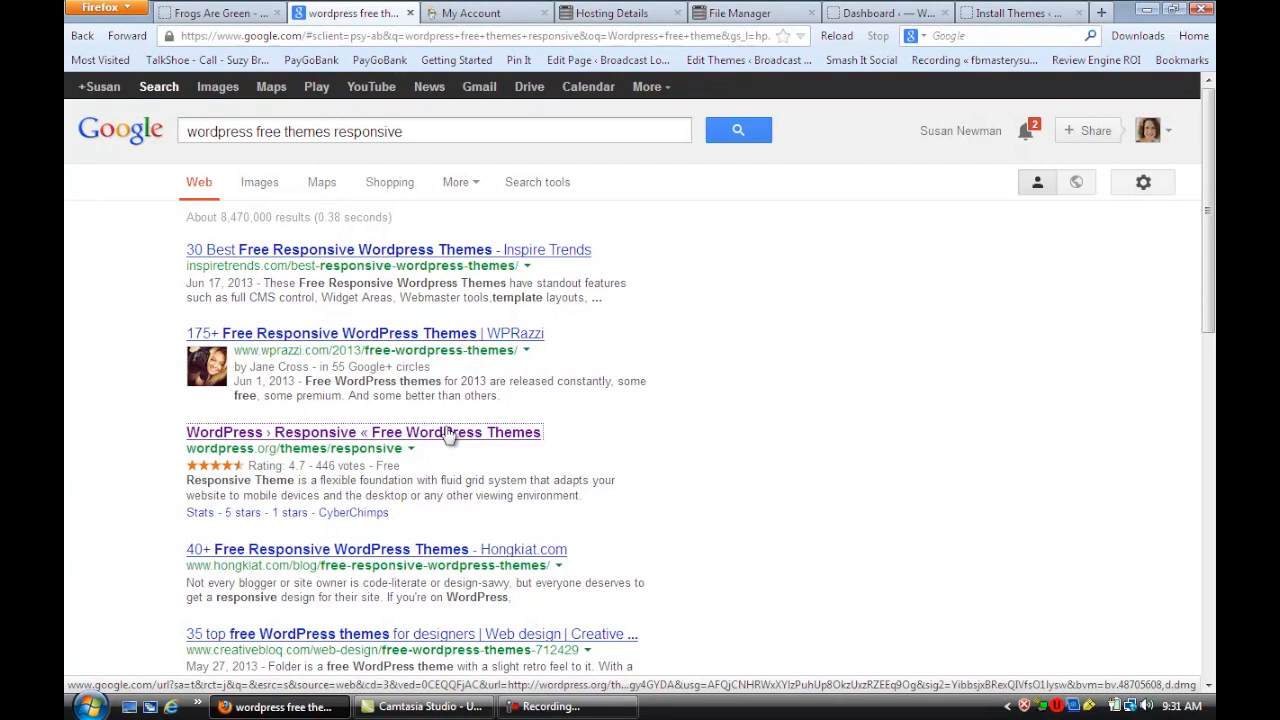
mouse_move(490, 293)
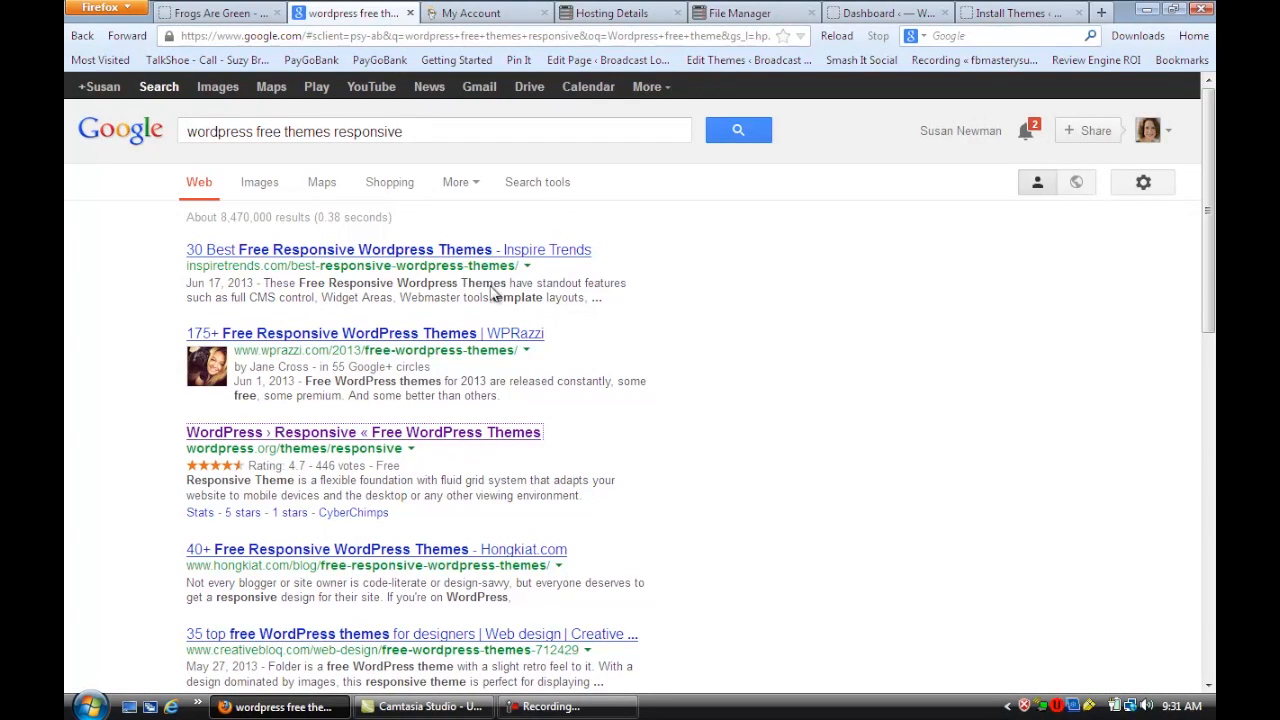
mouse_move(648, 435)
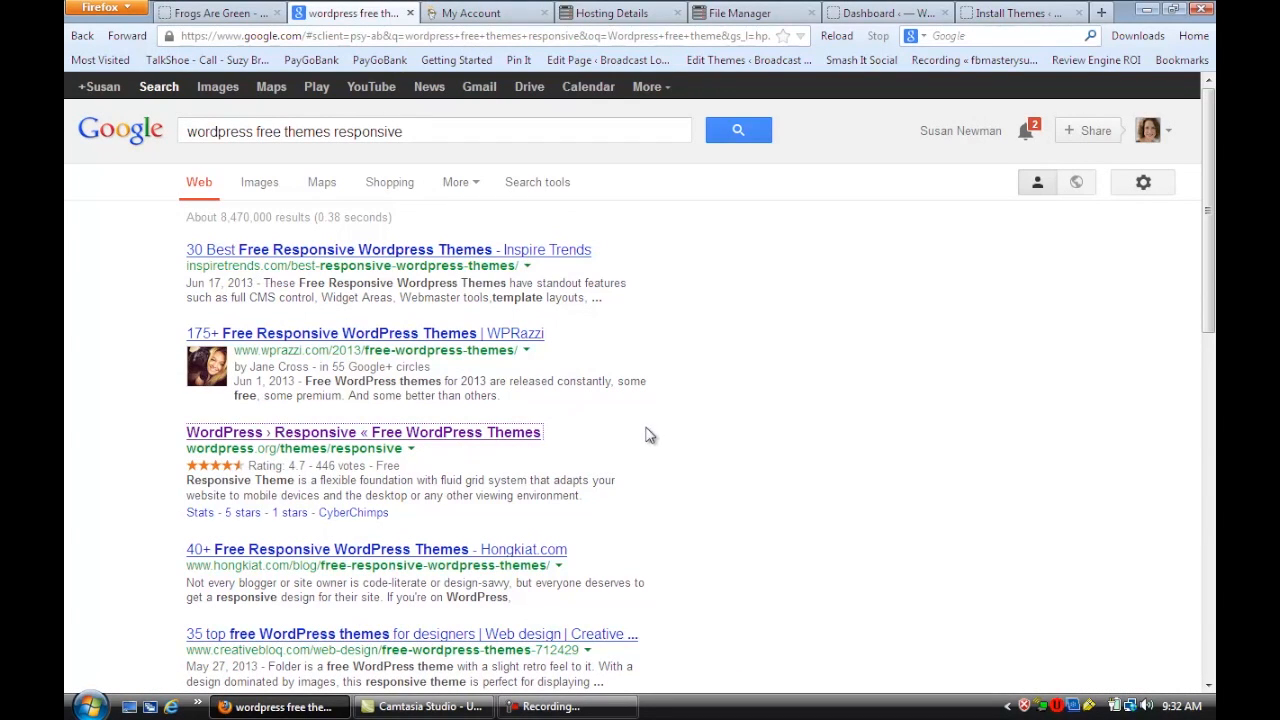
mouse_move(627, 450)
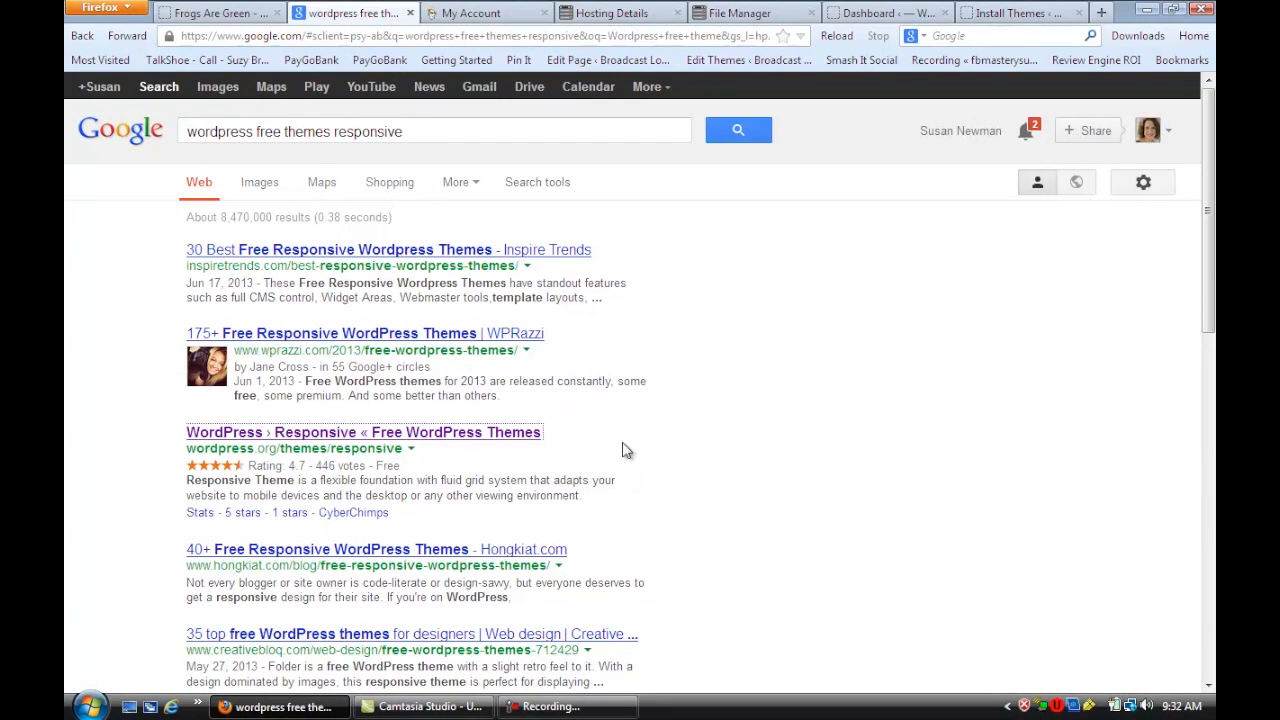
mouse_move(710, 463)
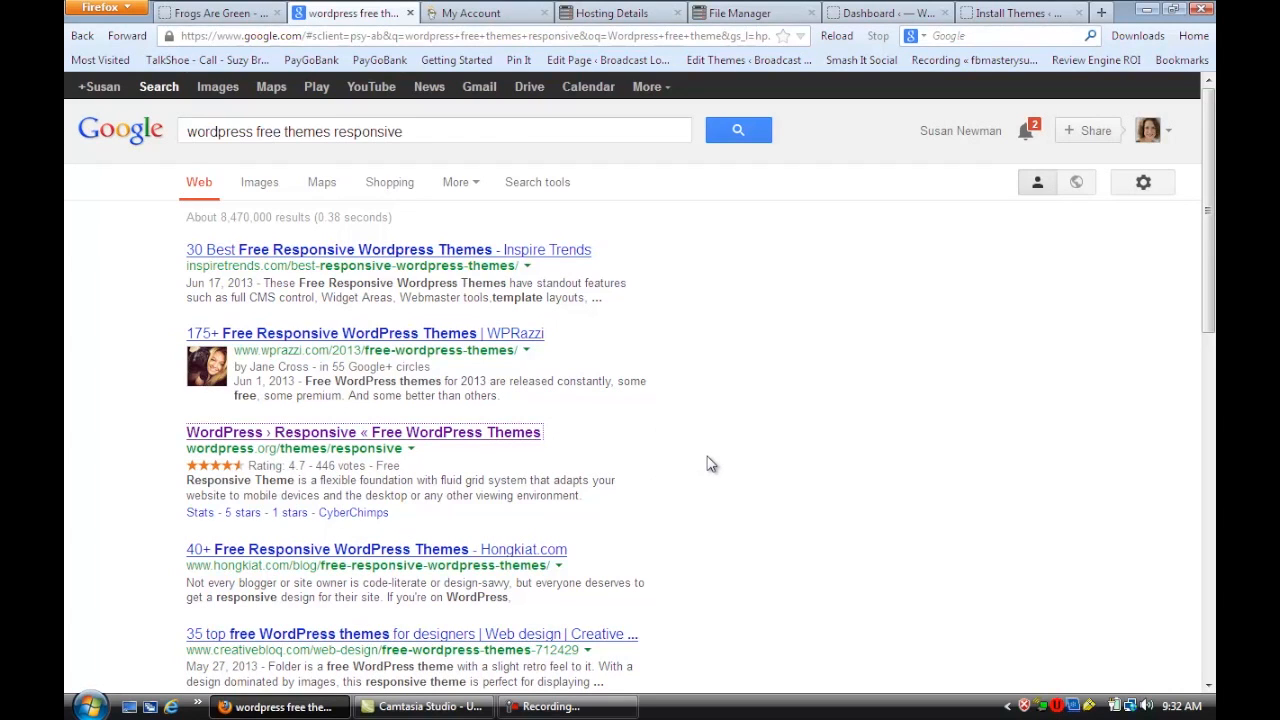
mouse_move(772, 466)
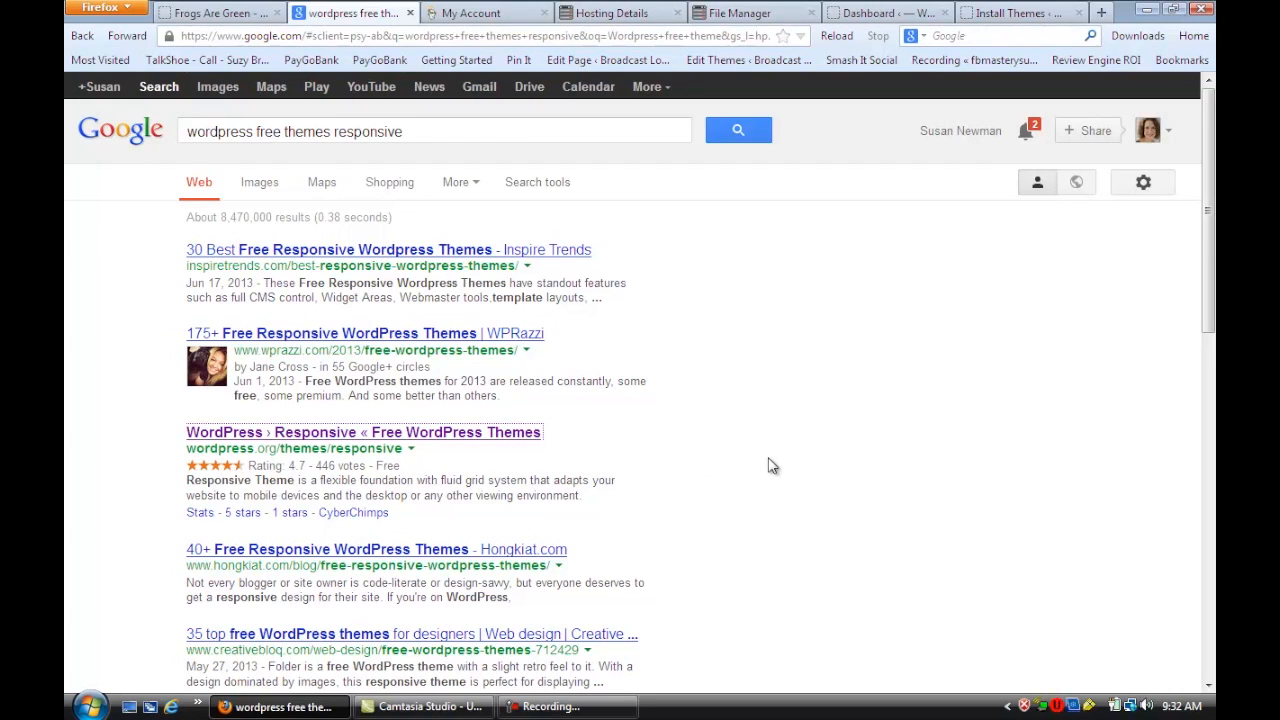
mouse_move(819, 454)
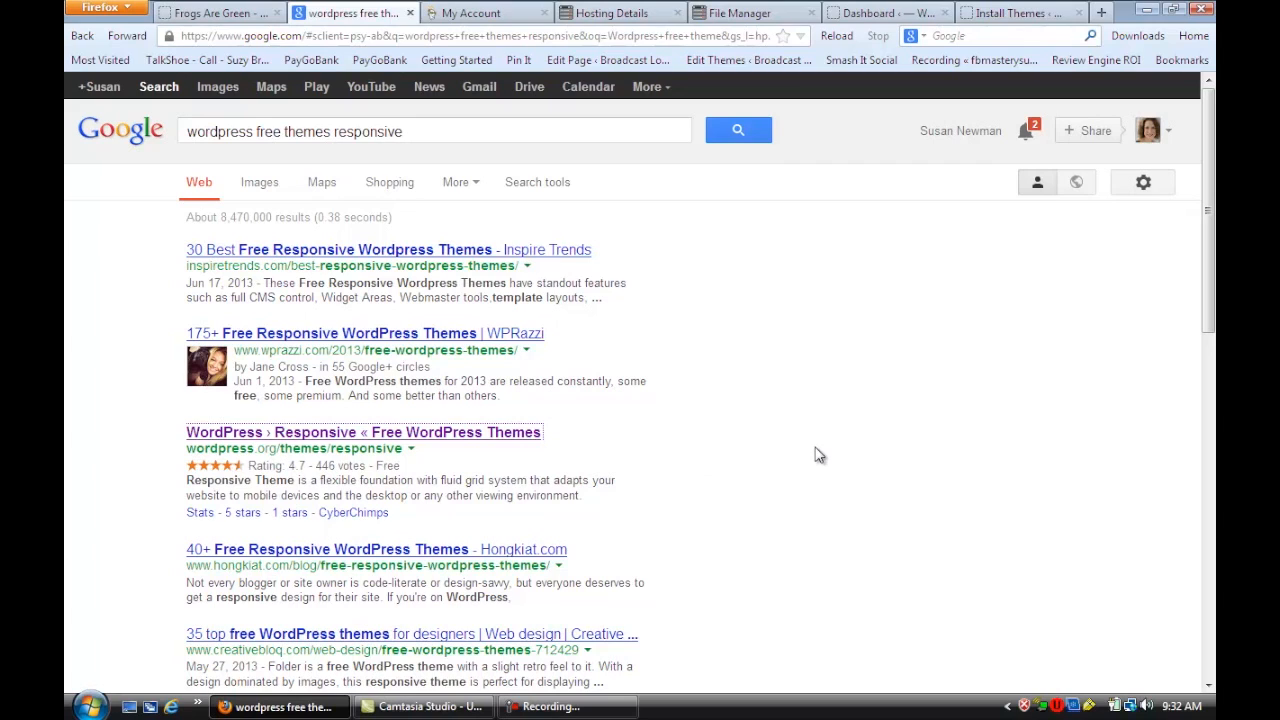
mouse_move(472, 20)
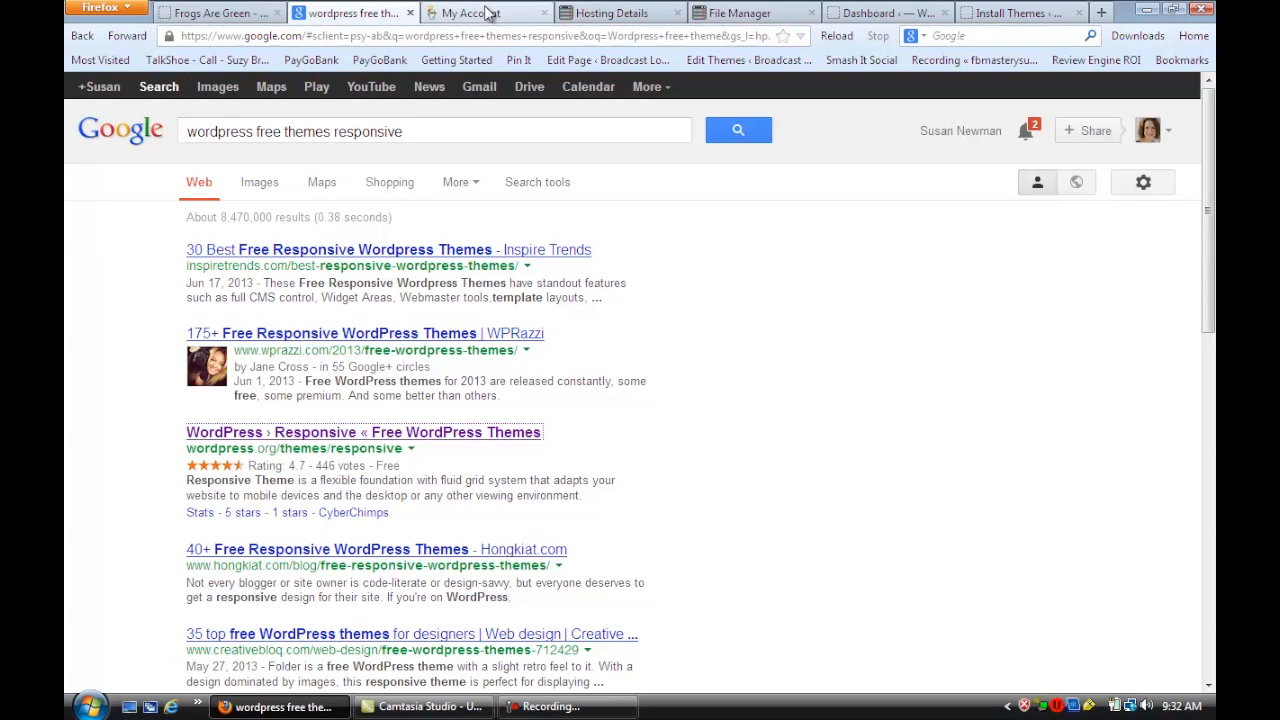
Step: Show frogsaregreen.org's Hosting Details with the Files & FTP menu opened
click(487, 12)
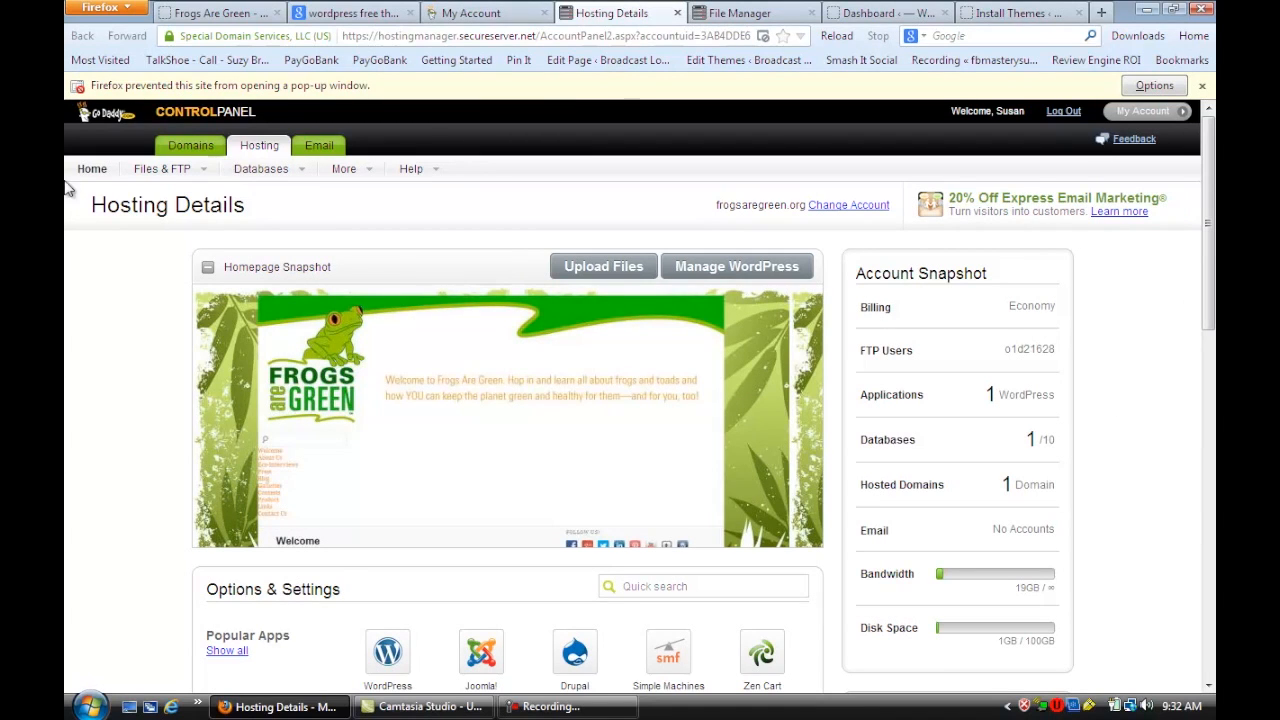
click(162, 168)
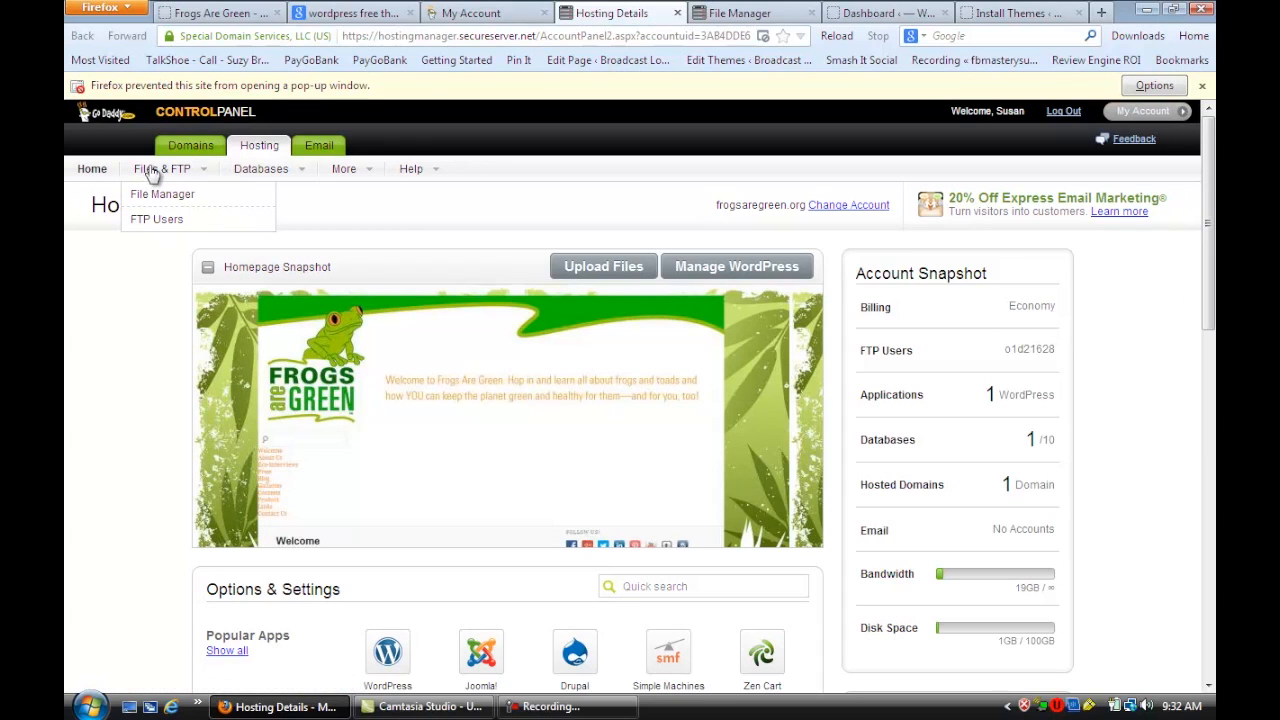
mouse_move(162, 193)
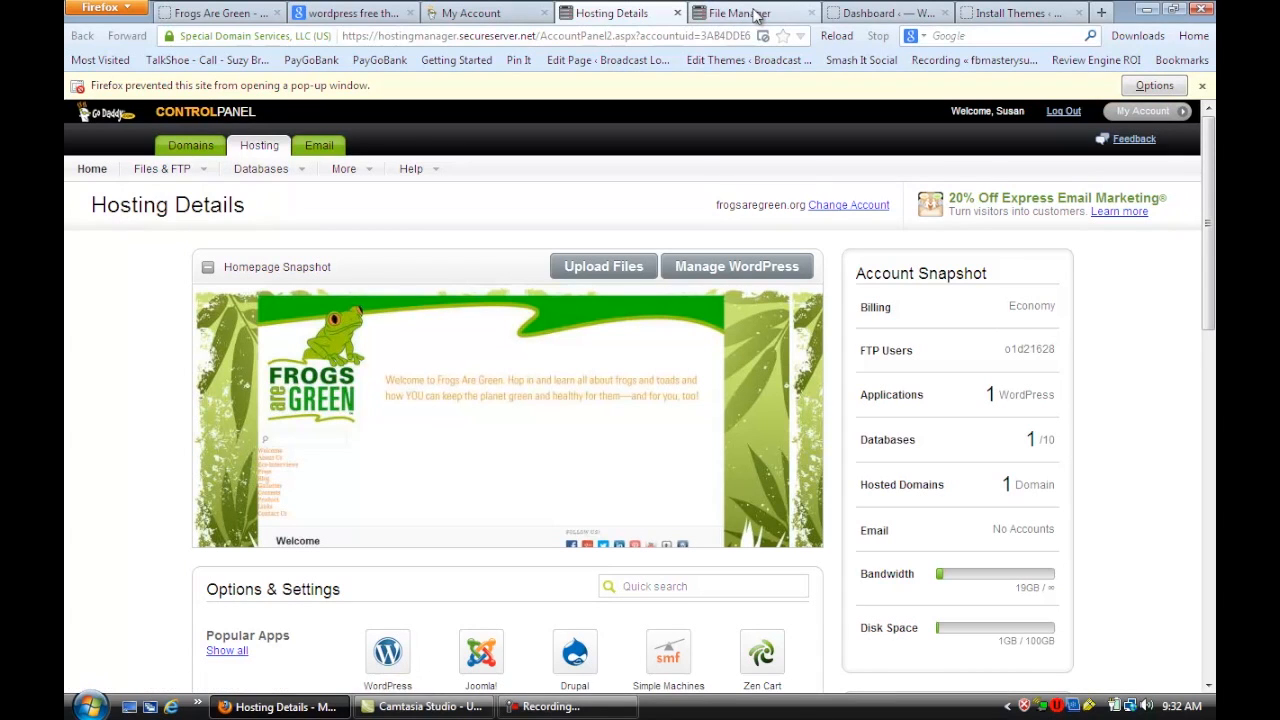
Step: Expand webroot > wp-content > themes, showing brightpage, twentyeleven and twentytwelve
click(739, 12)
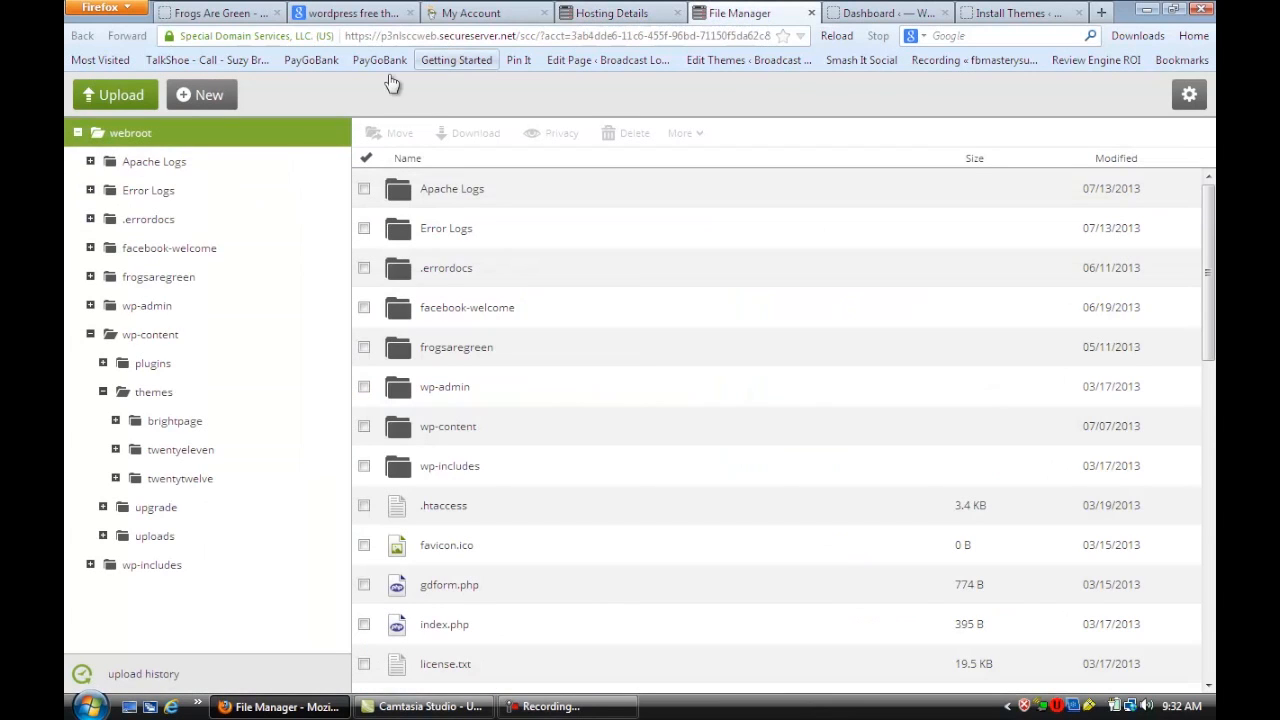
mouse_move(115, 94)
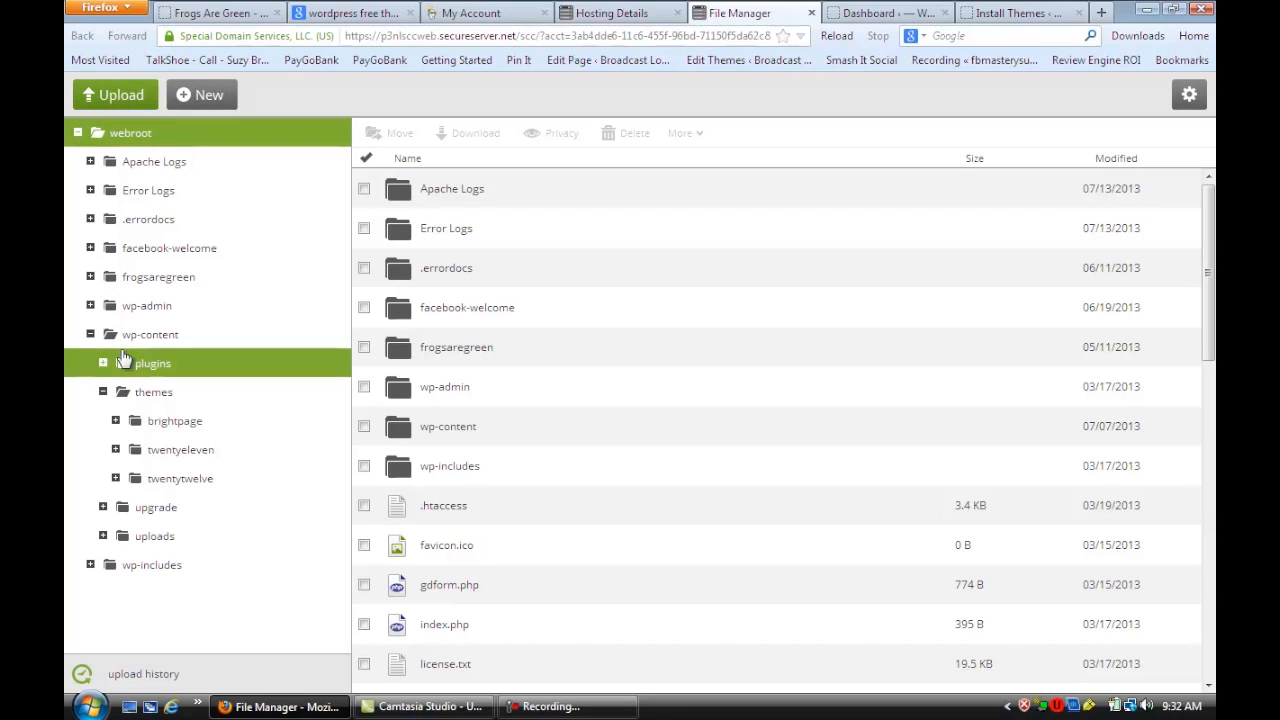
click(153, 391)
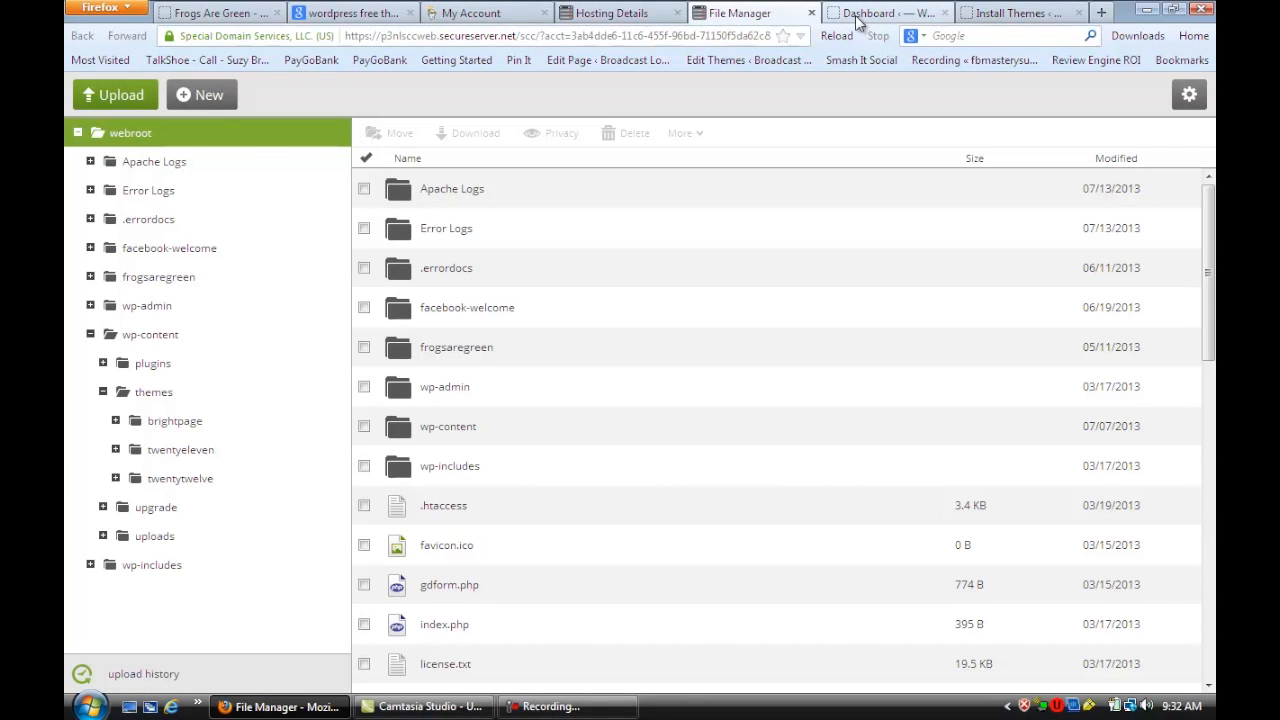
Step: Bring up the frogsaregreen.org Dashboard and open the Appearance menu
click(883, 12)
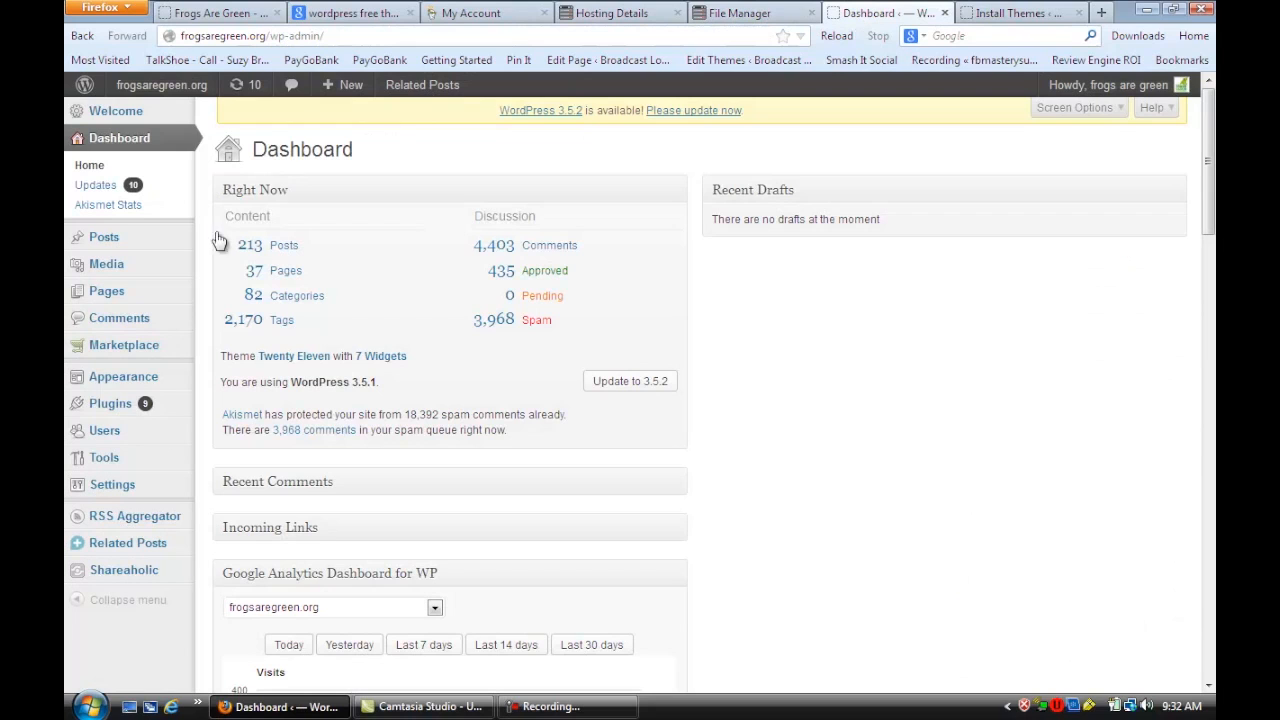
mouse_move(100, 383)
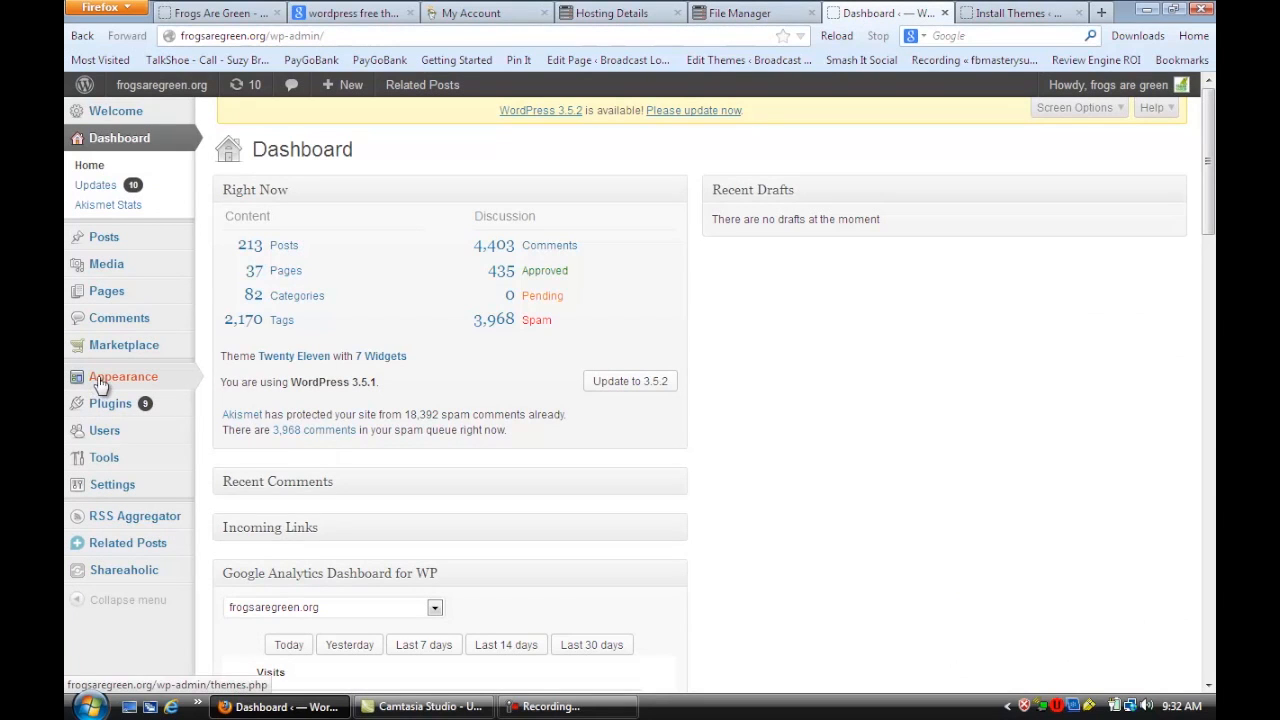
click(123, 376)
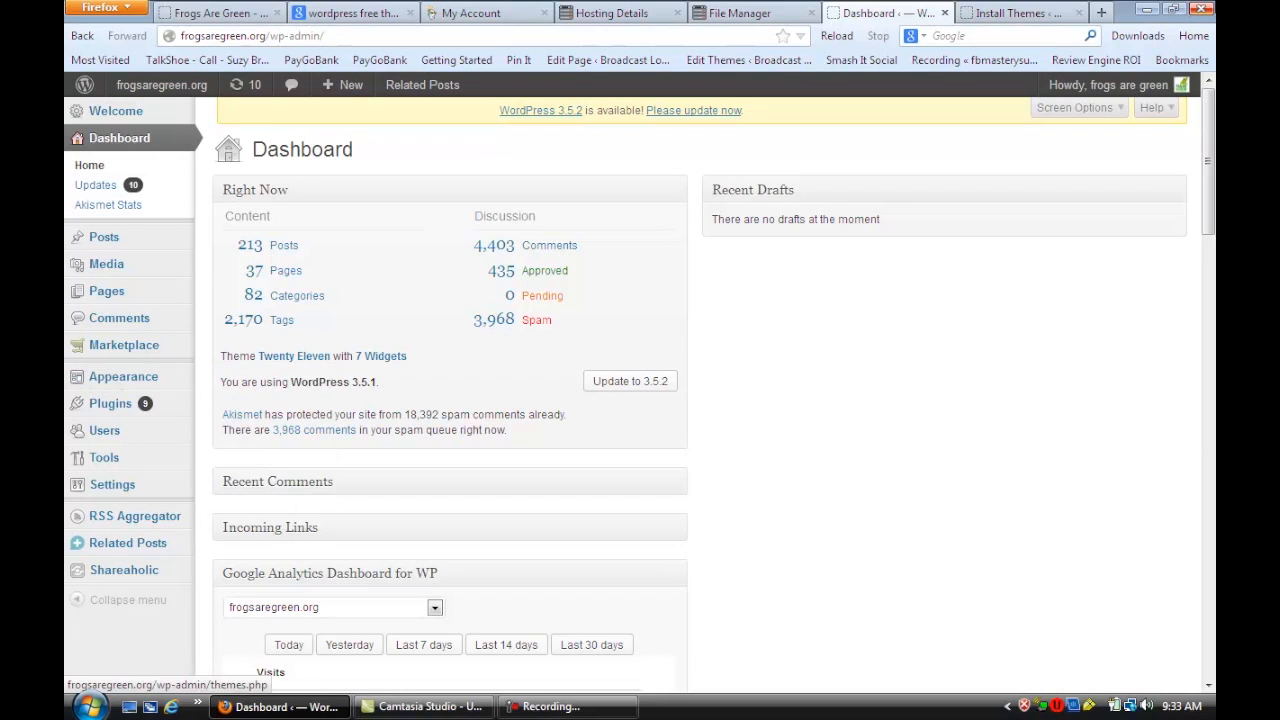
mouse_move(990, 13)
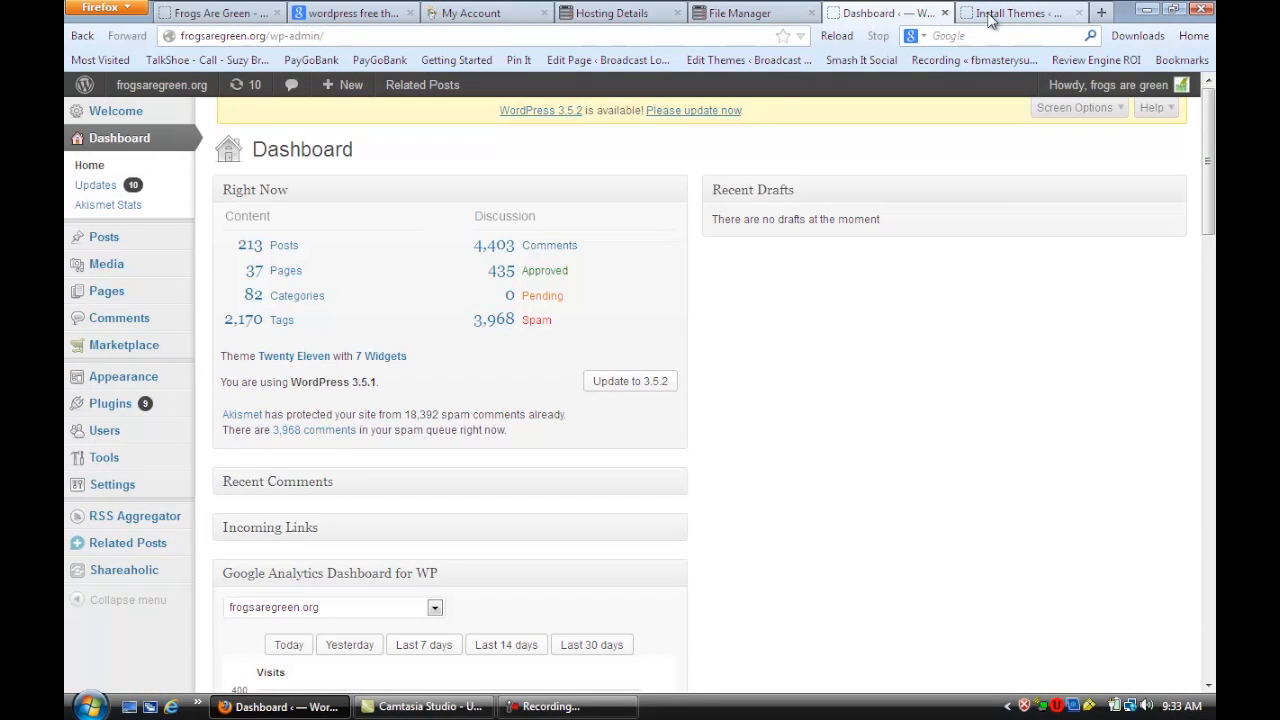
Step: Bring the Install Themes page with keyword search and Feature Filter to the front
click(1015, 12)
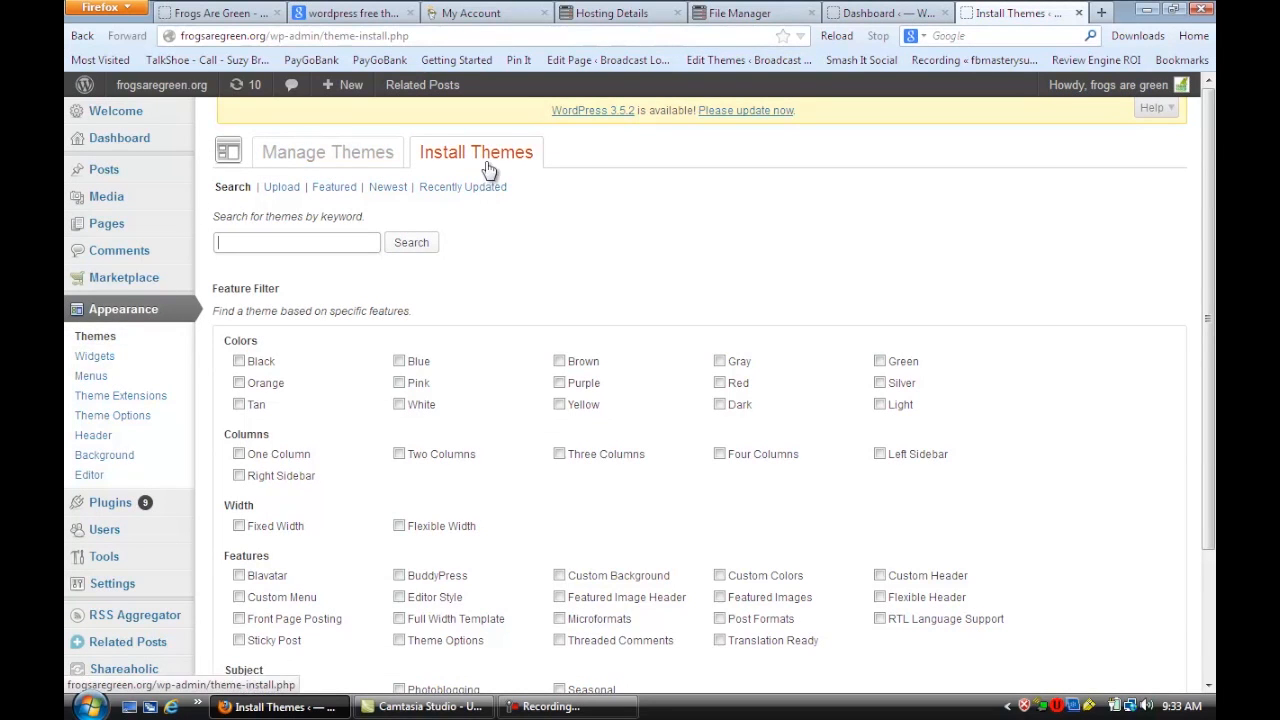
mouse_move(238, 242)
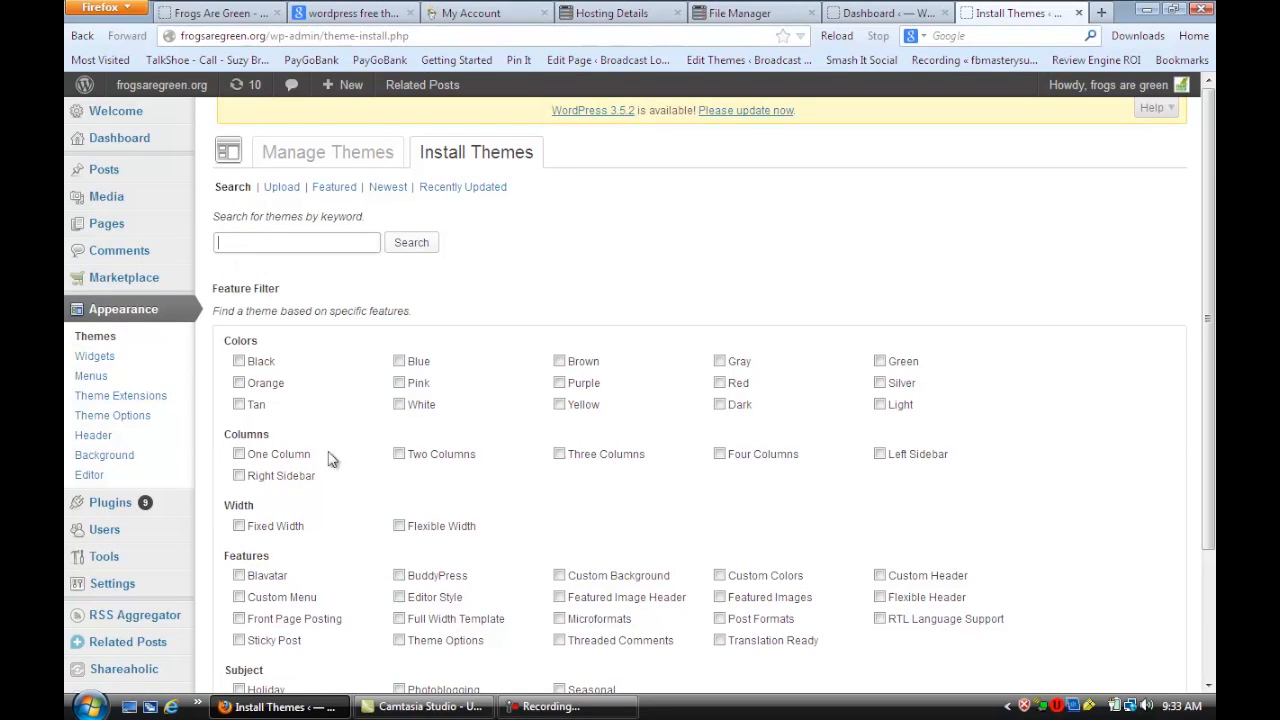
mouse_move(531, 418)
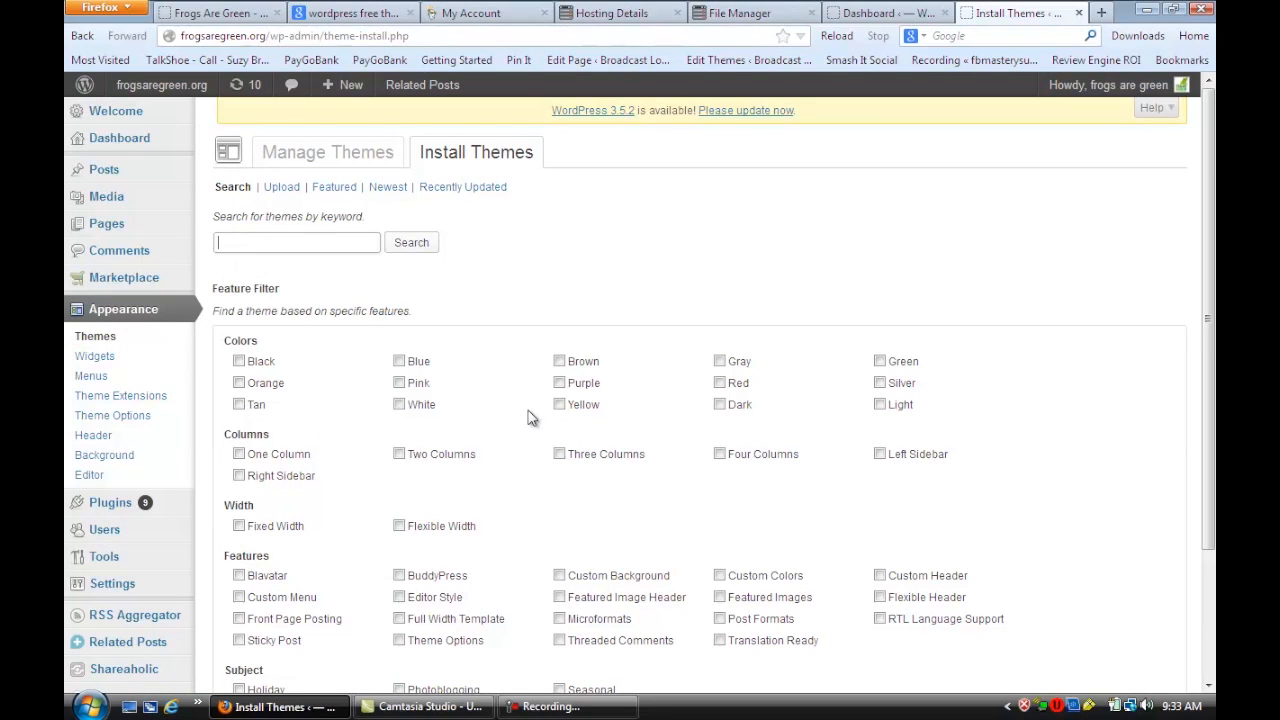
mouse_move(388, 424)
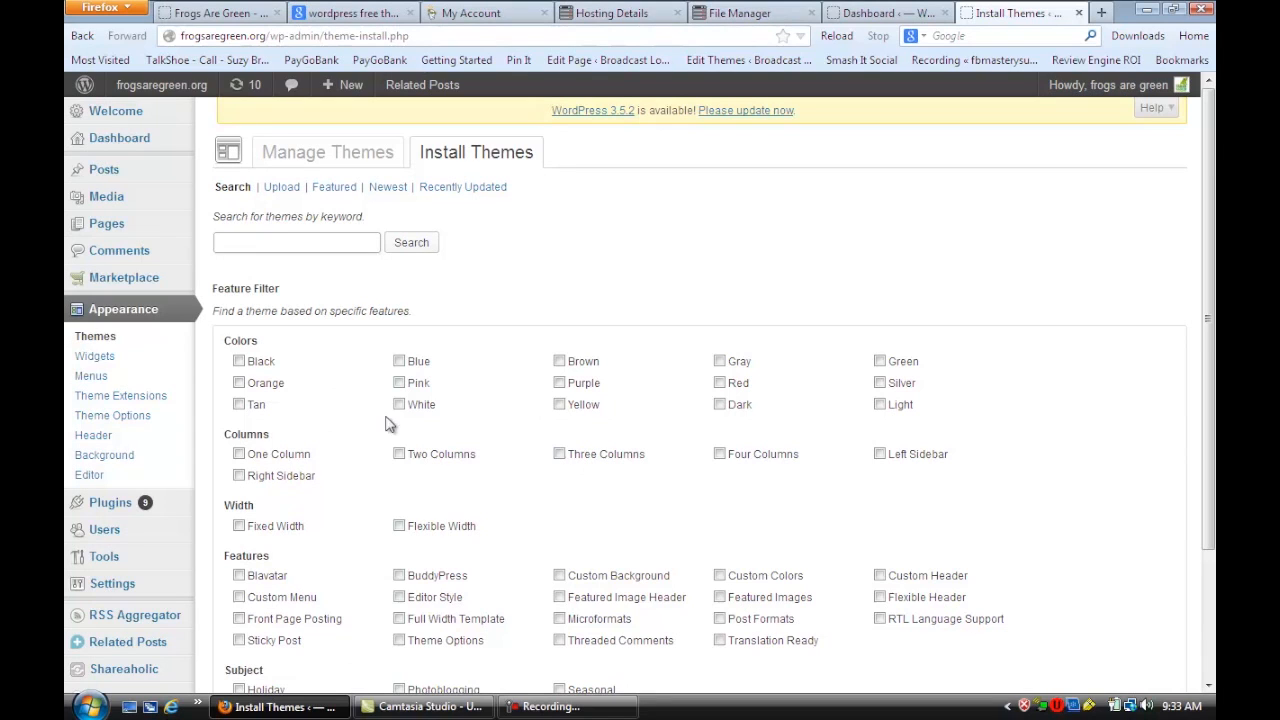
Step: Tick White, Full Width Template, Custom Background and Featured Image Header in Feature Filter
click(399, 404)
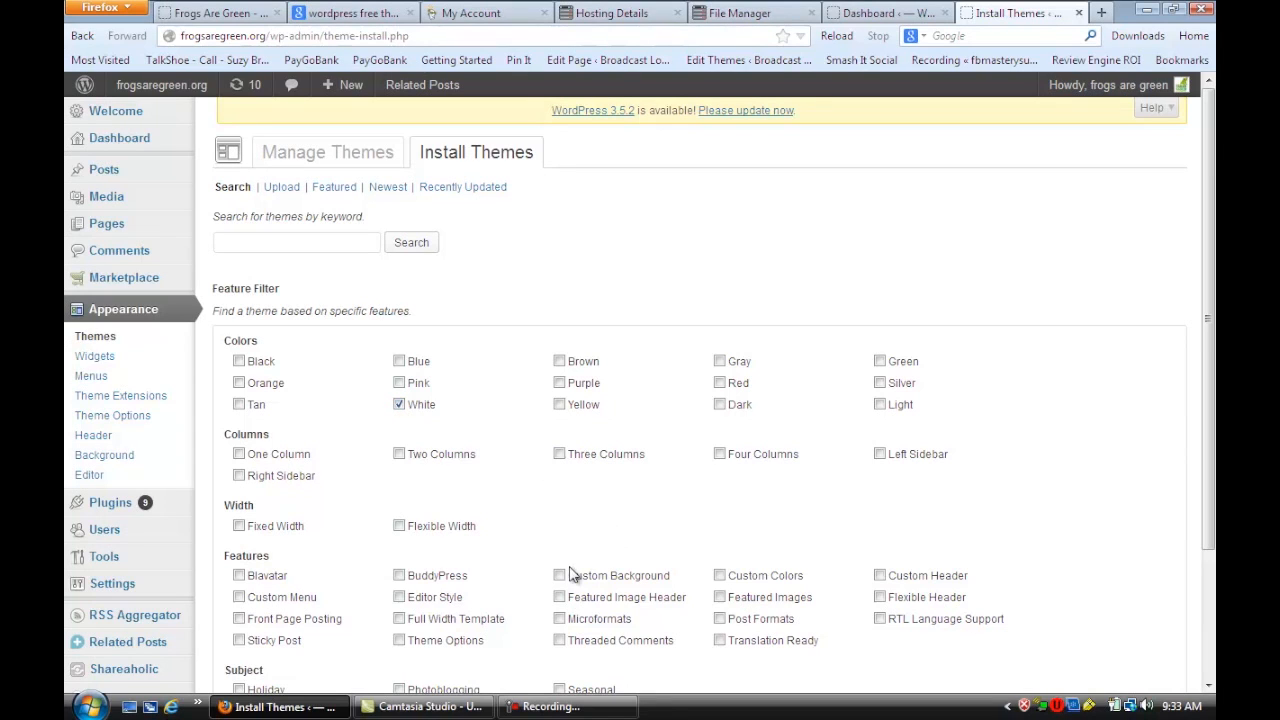
scroll(down, 3)
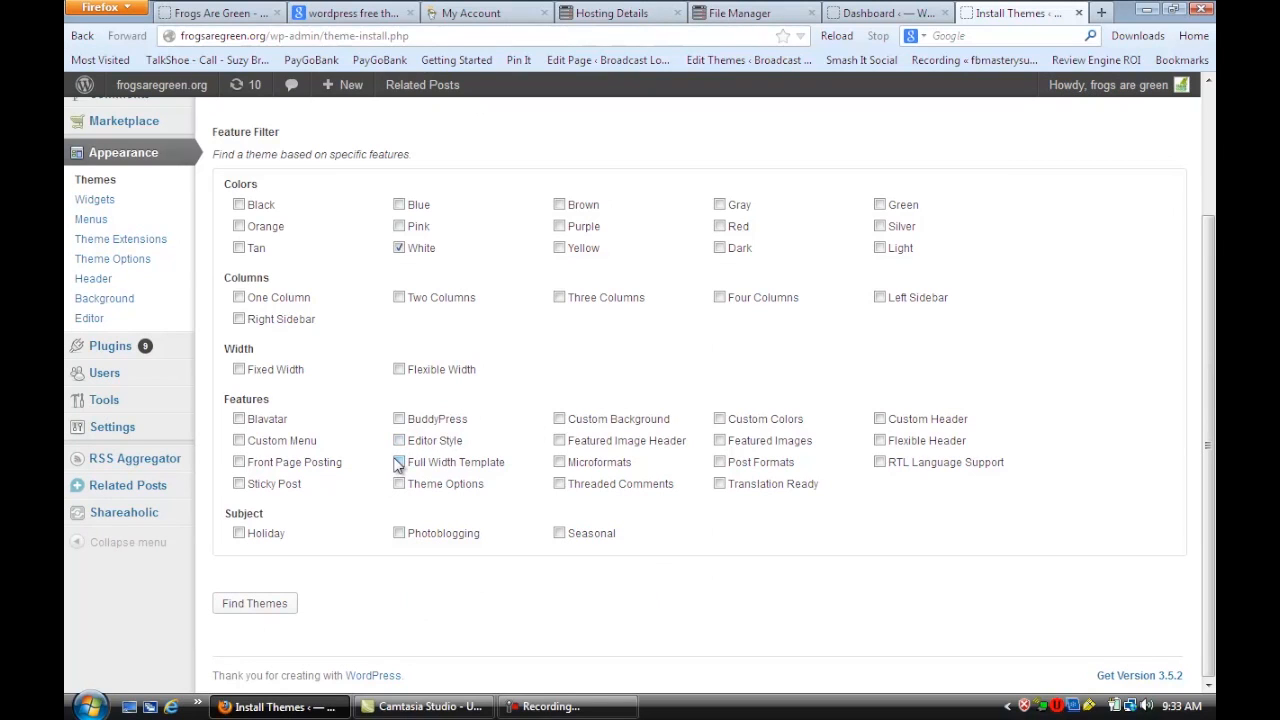
click(399, 462)
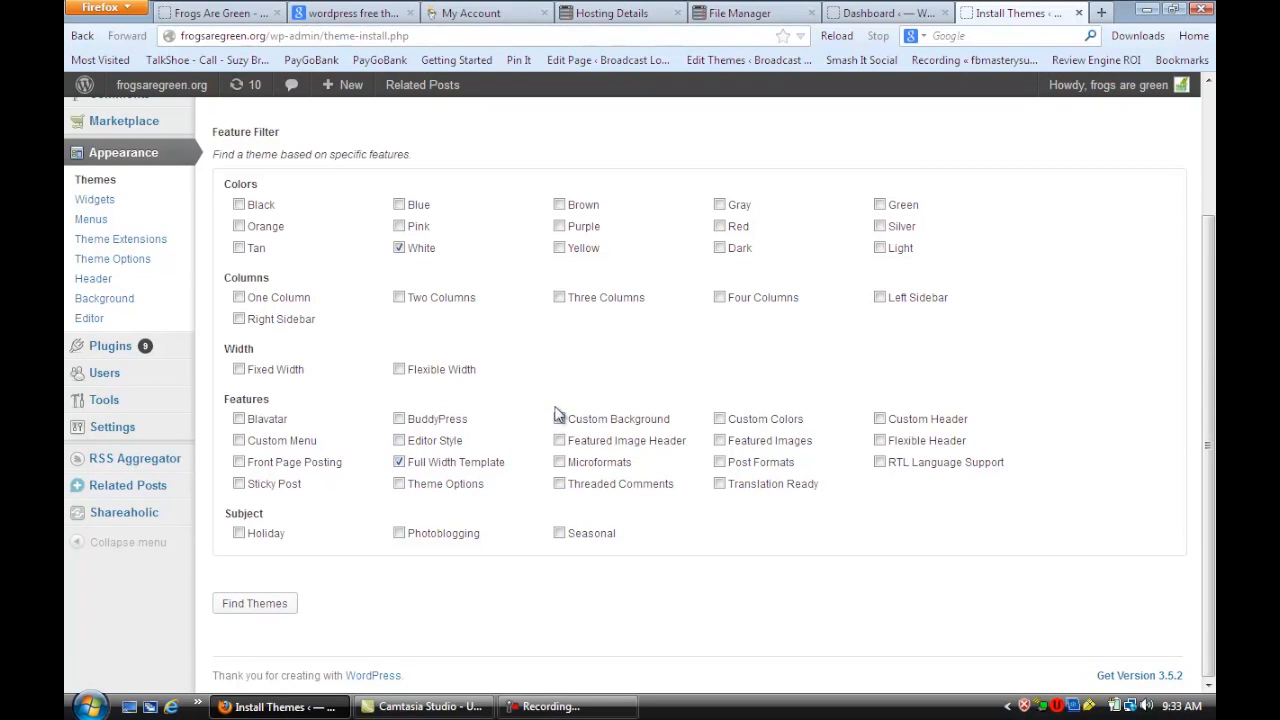
click(560, 419)
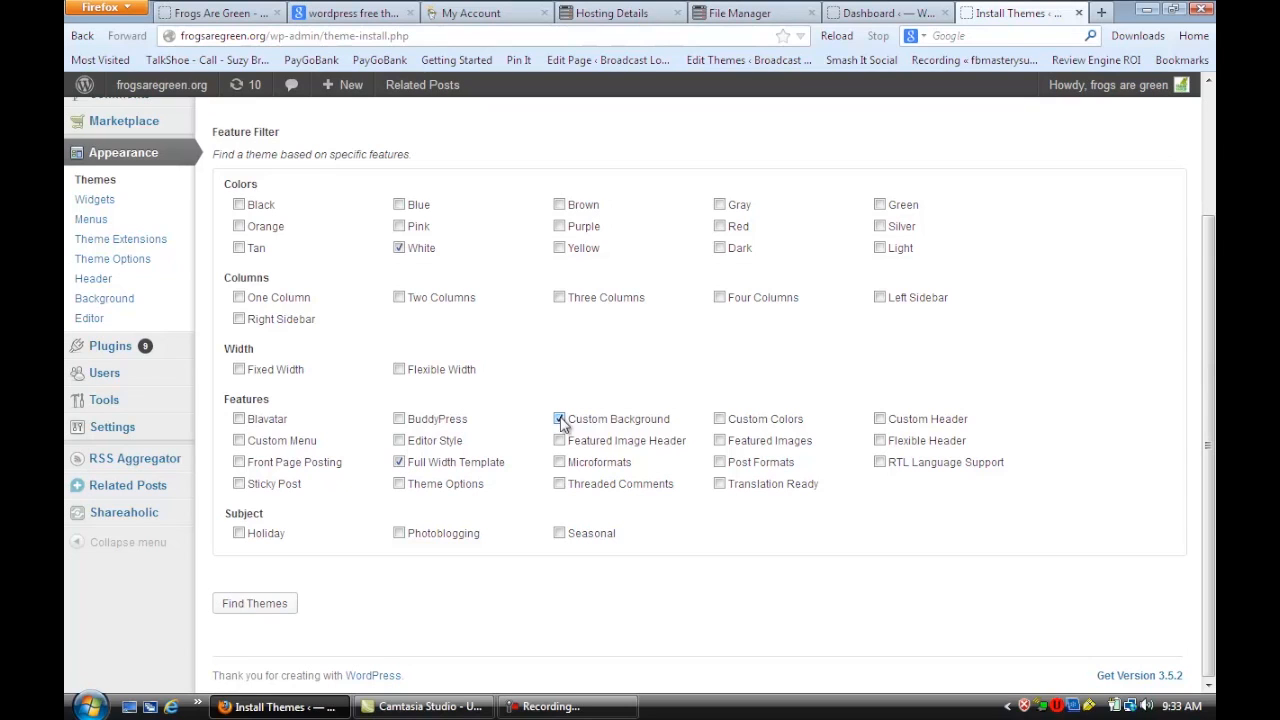
click(559, 418)
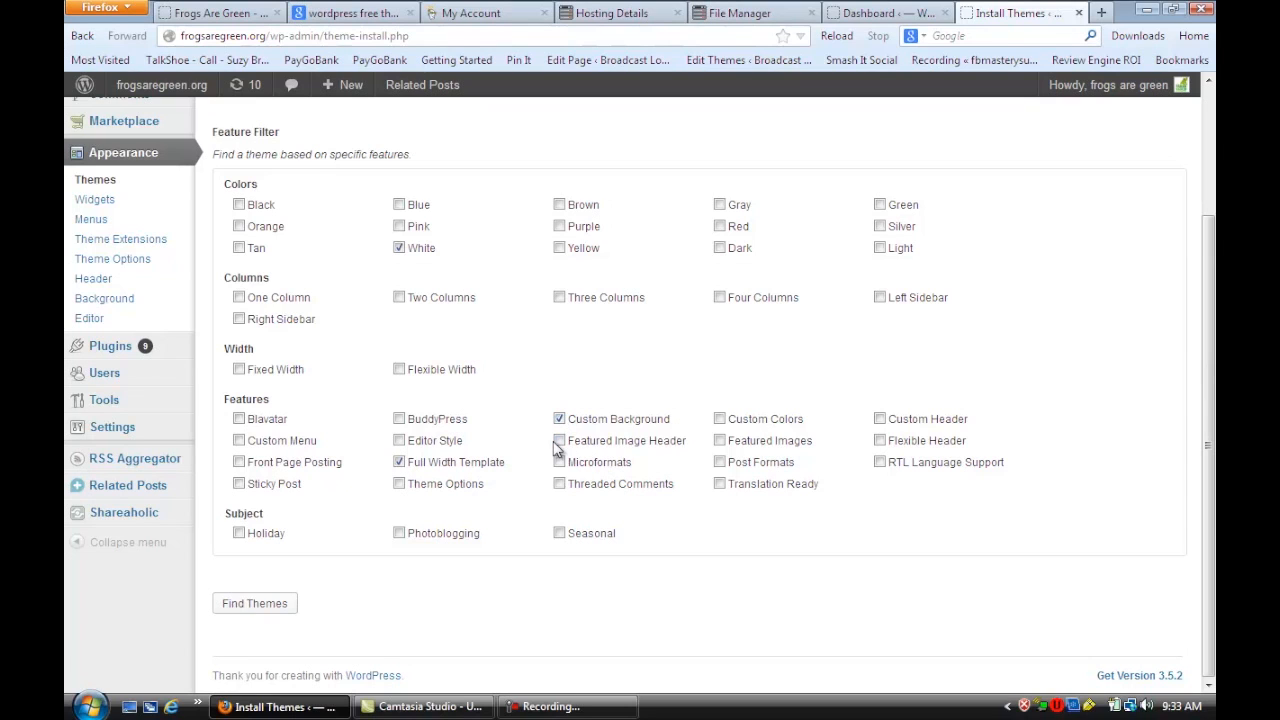
click(559, 440)
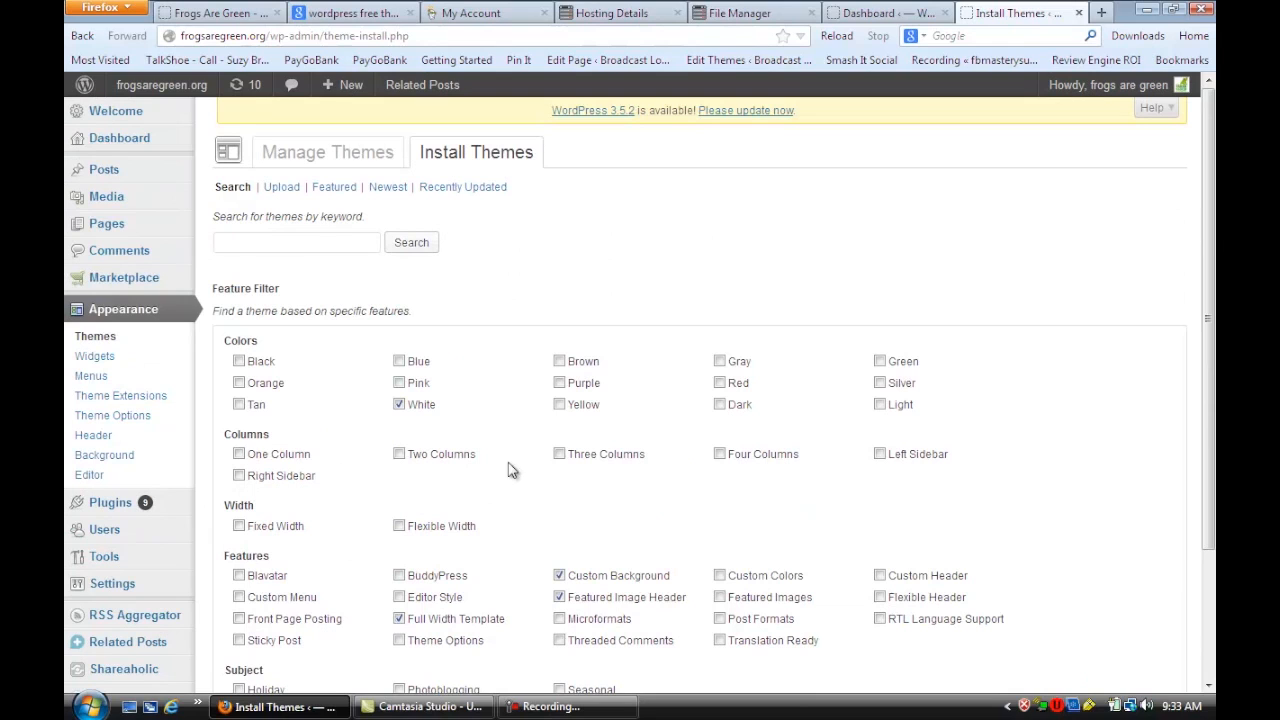
mouse_move(552, 442)
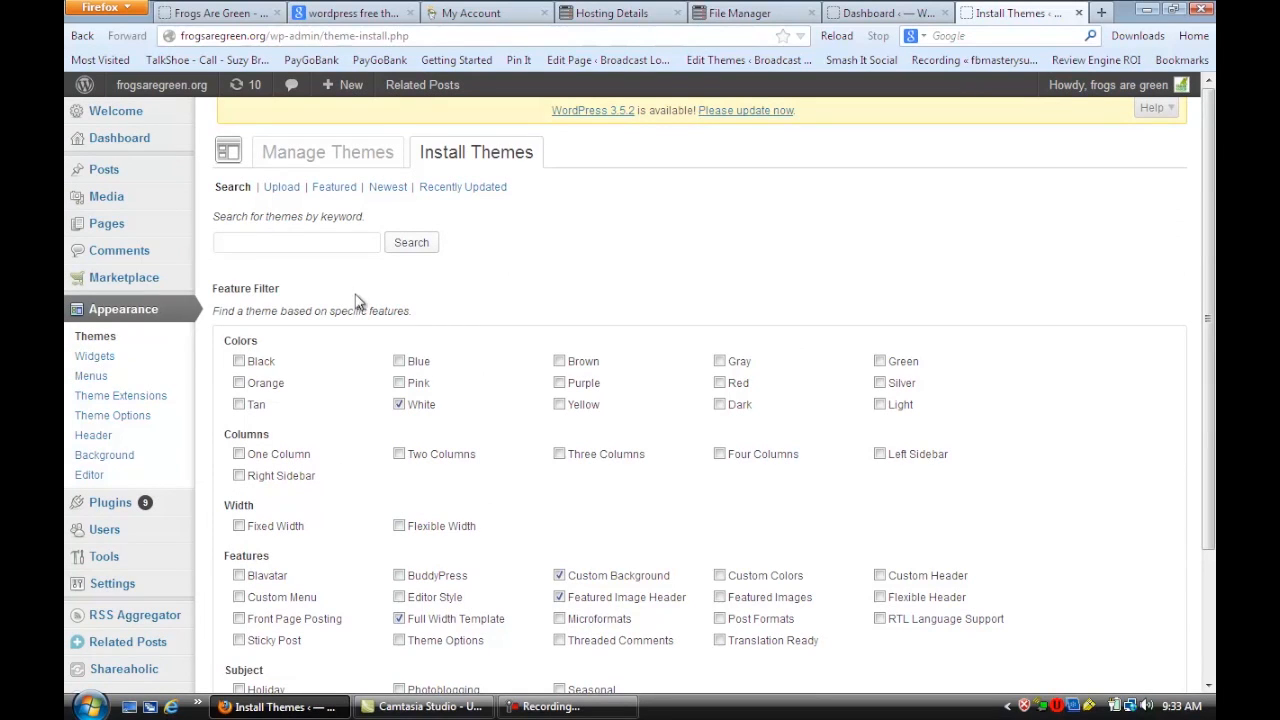
mouse_move(281, 187)
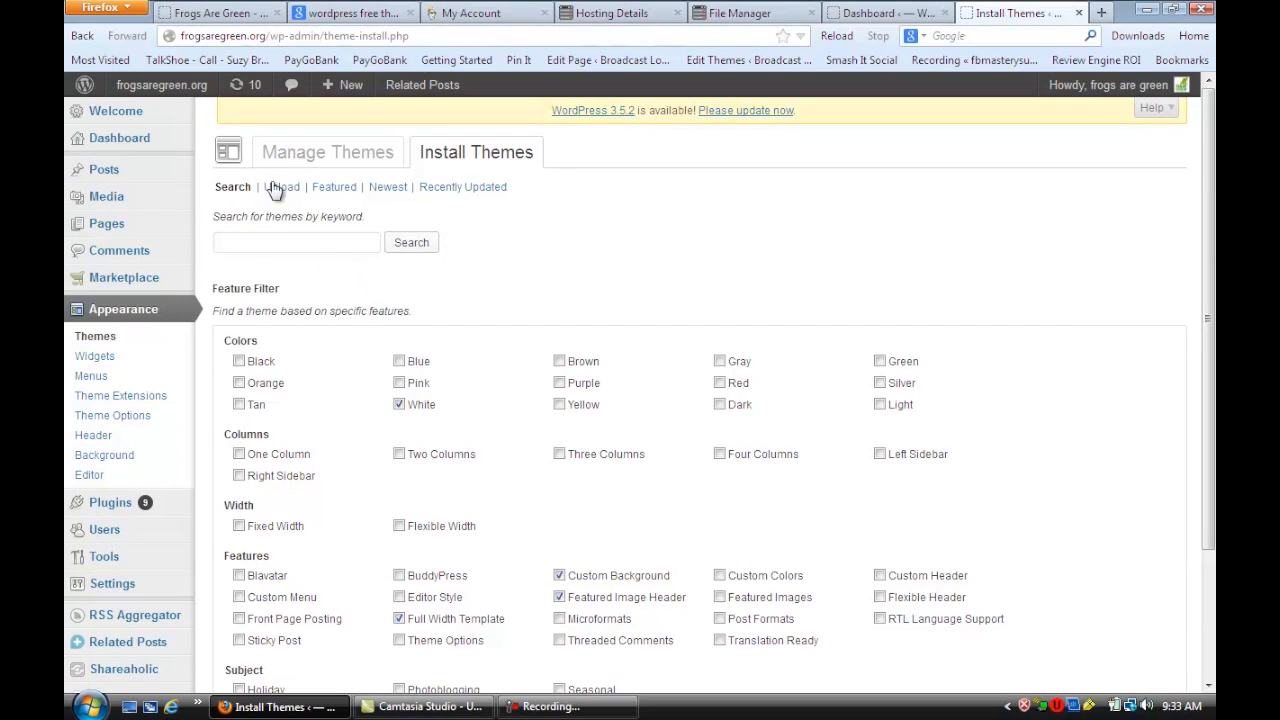
Step: View the Upload .zip theme form, then return to the Dashboard
click(282, 187)
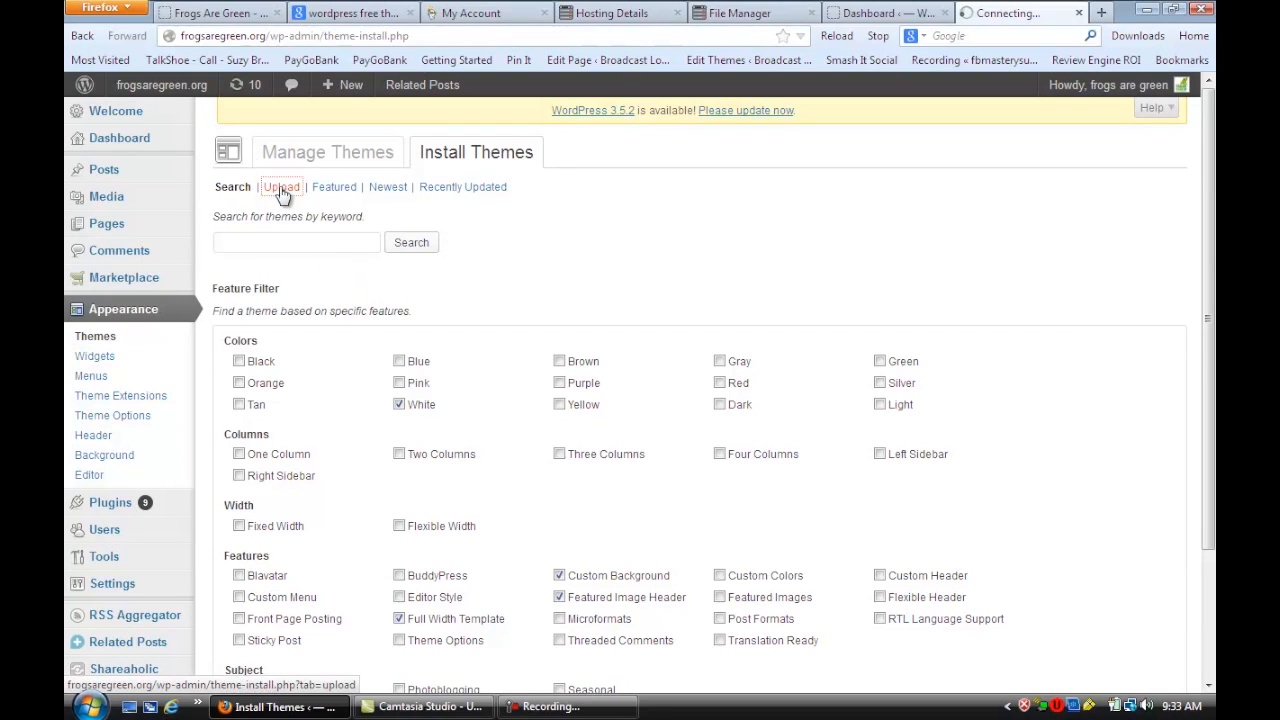
click(281, 187)
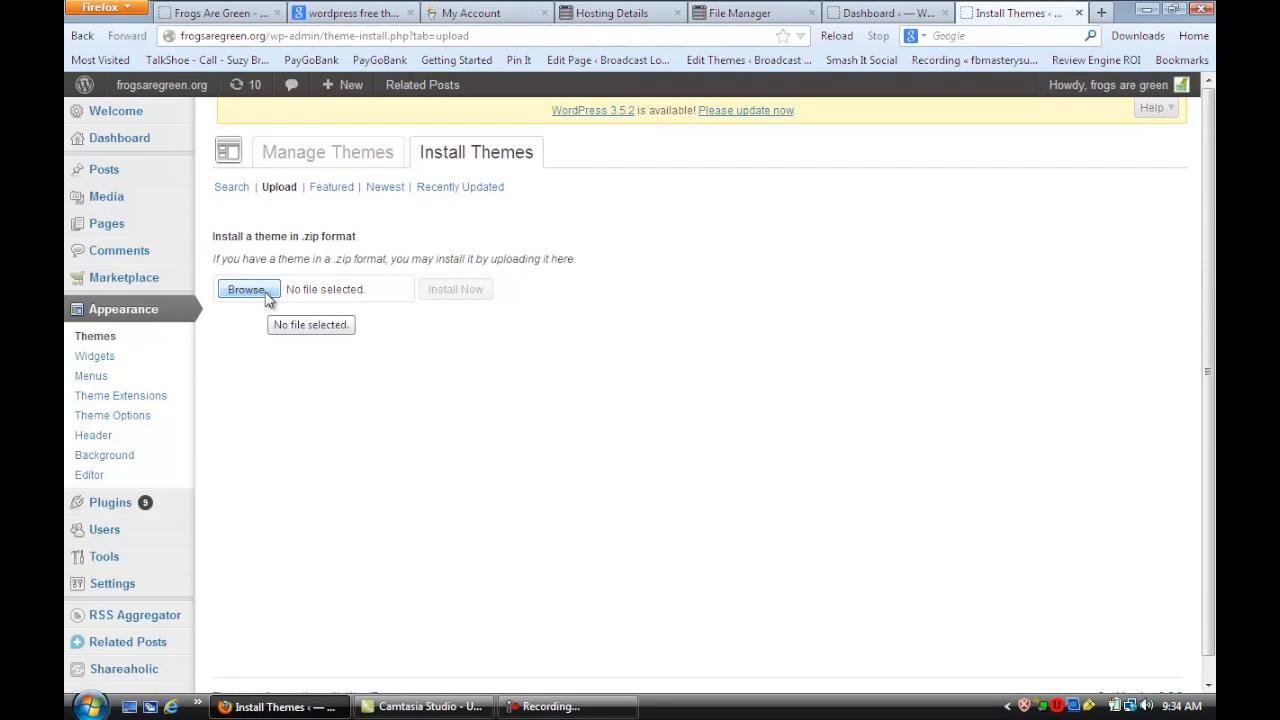
mouse_move(485, 294)
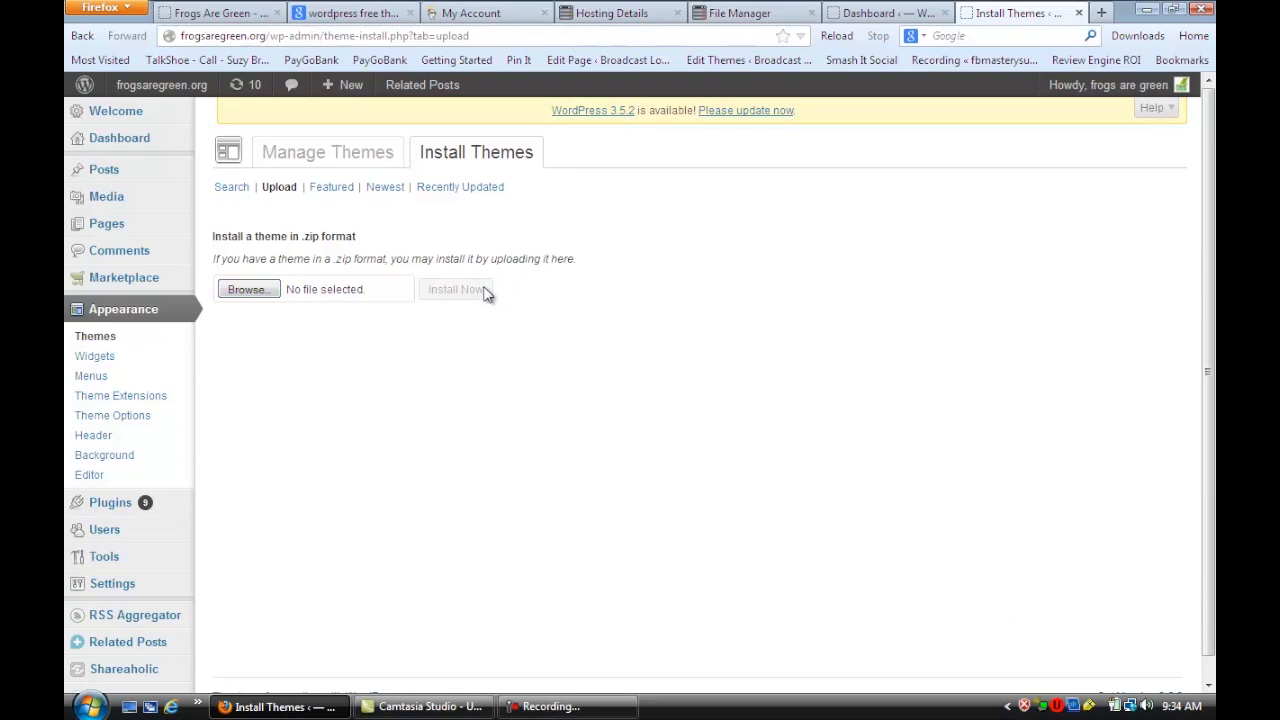
mouse_move(517, 305)
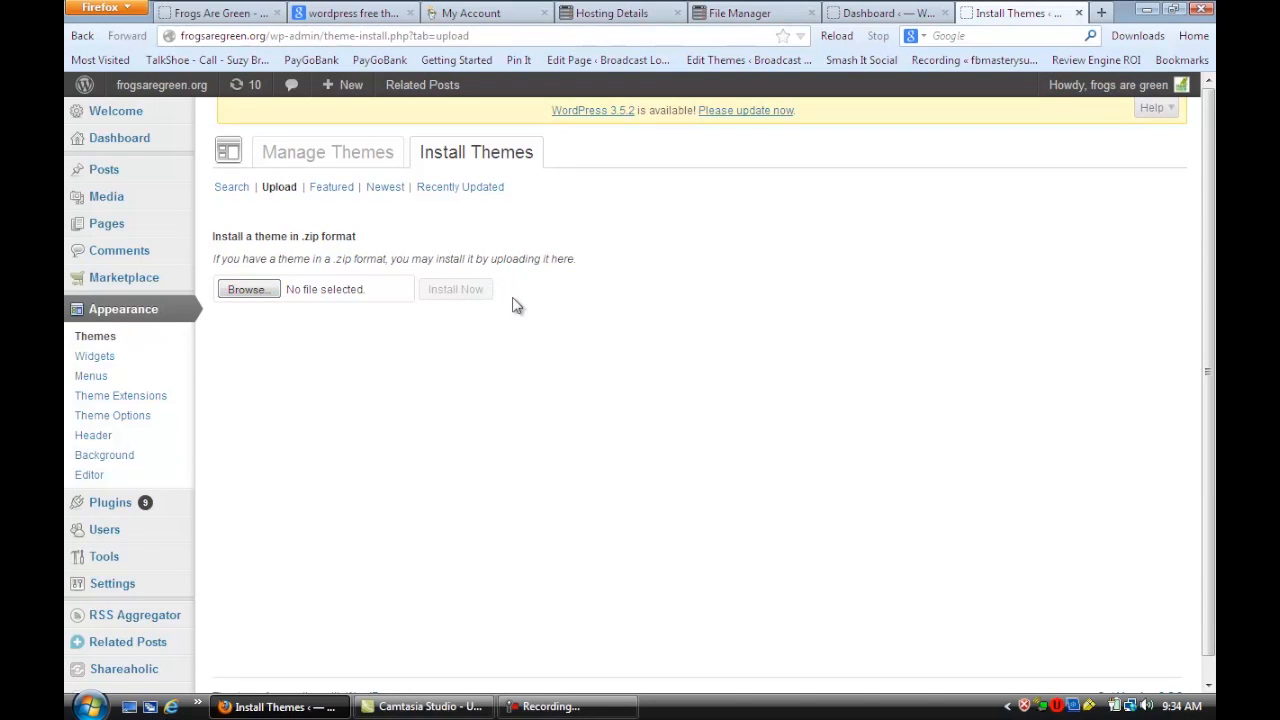
mouse_move(537, 316)
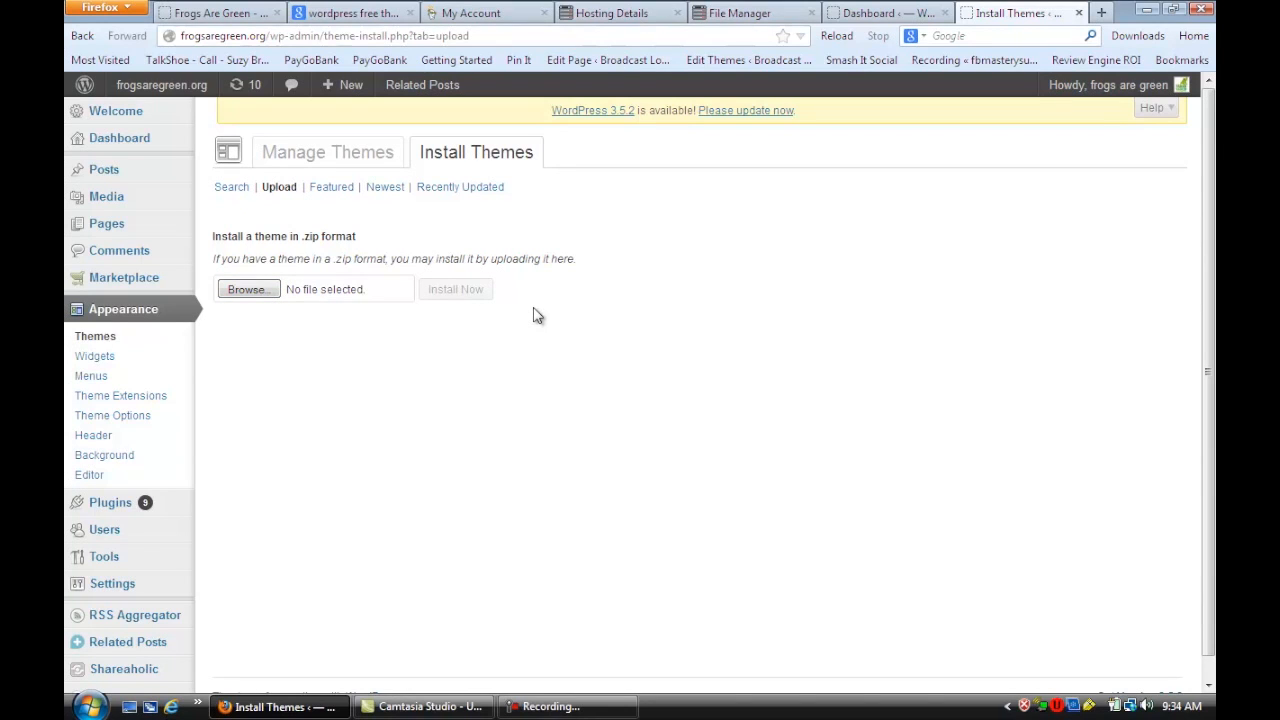
mouse_move(366, 366)
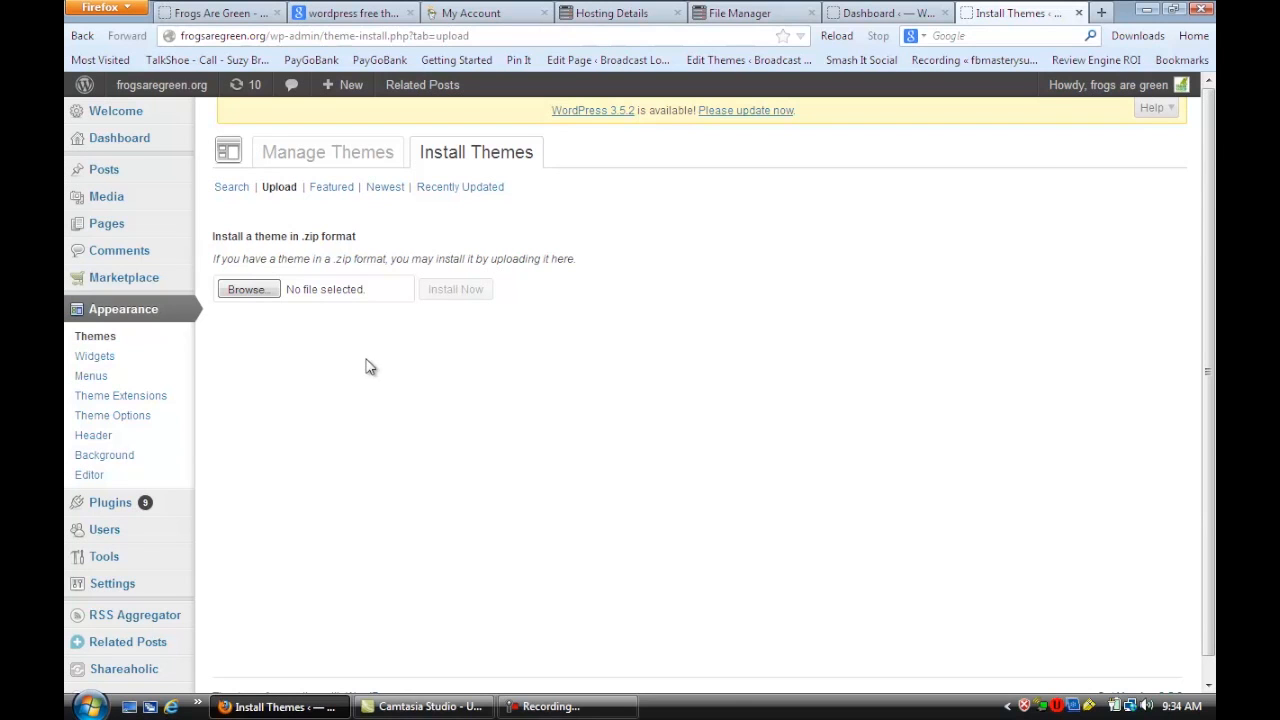
click(885, 12)
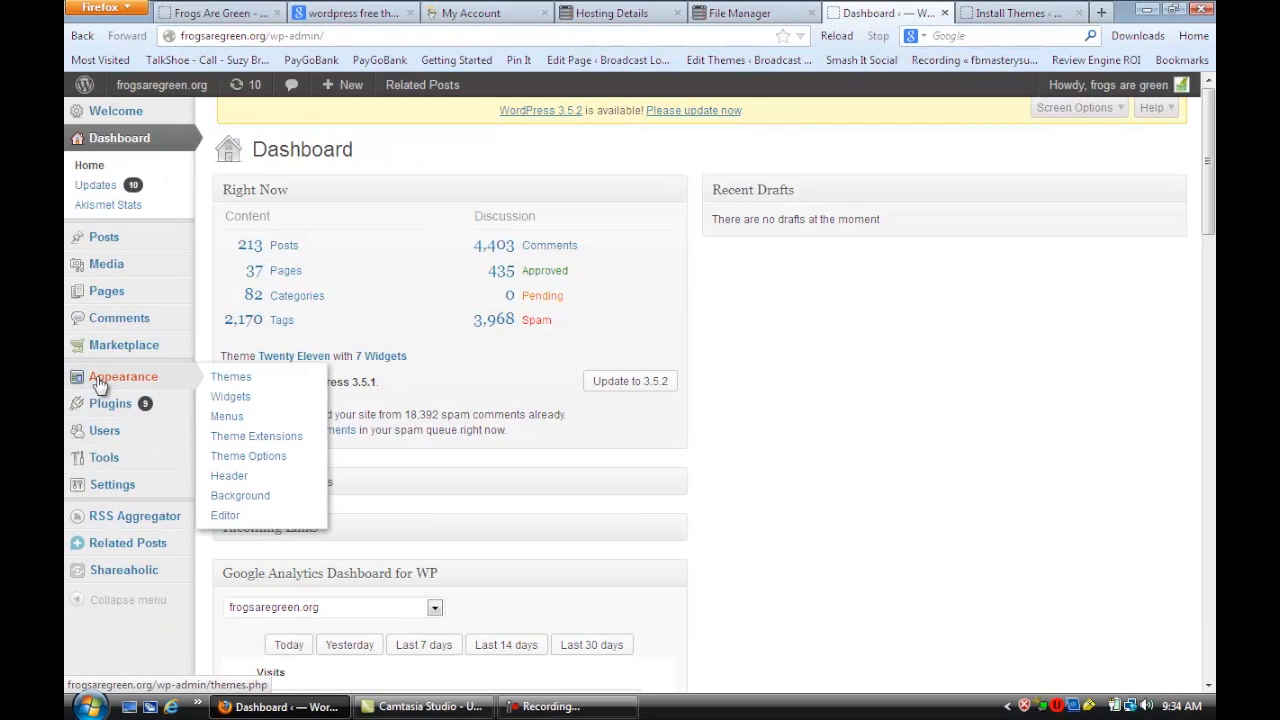
Step: Open Manage Themes: Twenty Eleven current, Brightpage and Twenty Twelve available
click(231, 377)
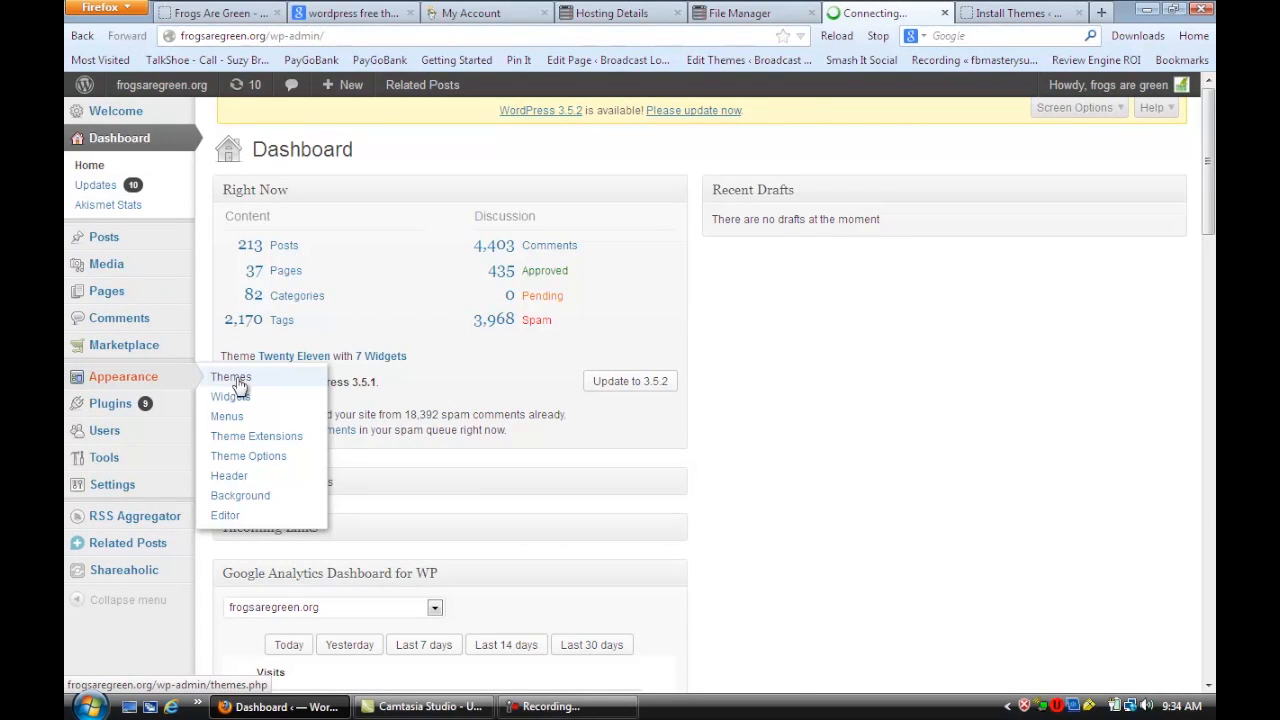
click(231, 377)
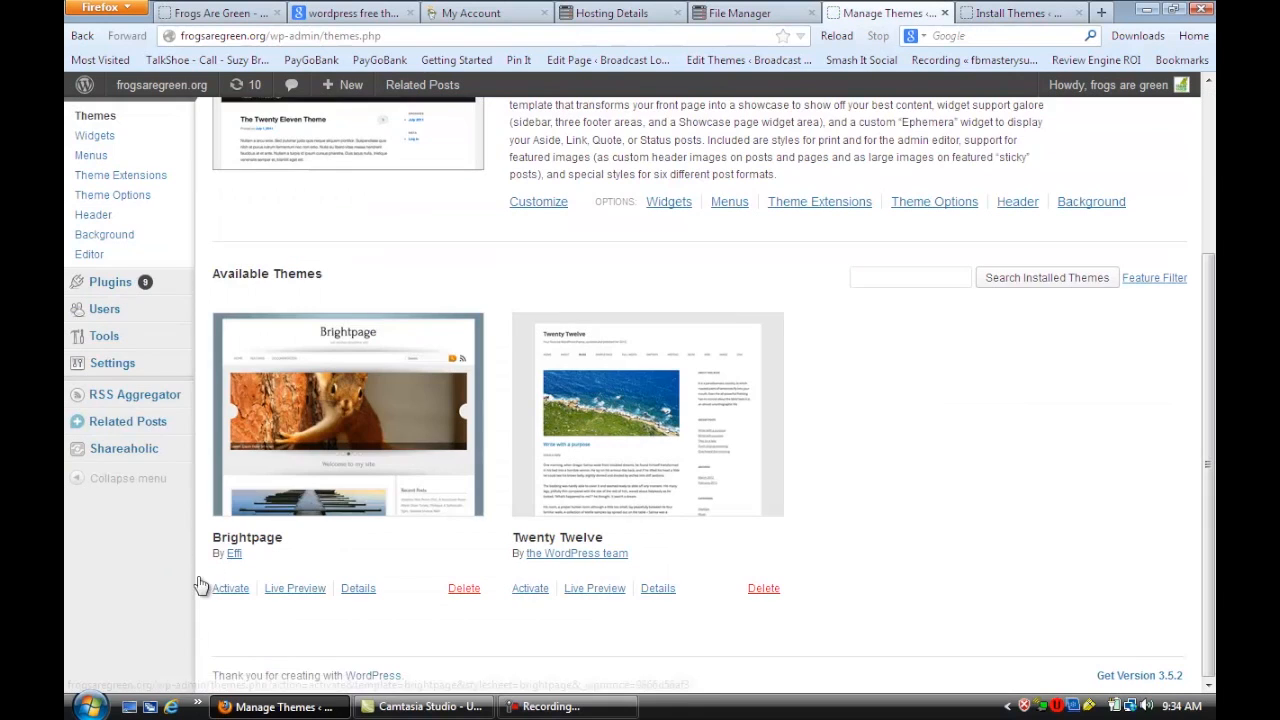
mouse_move(230, 588)
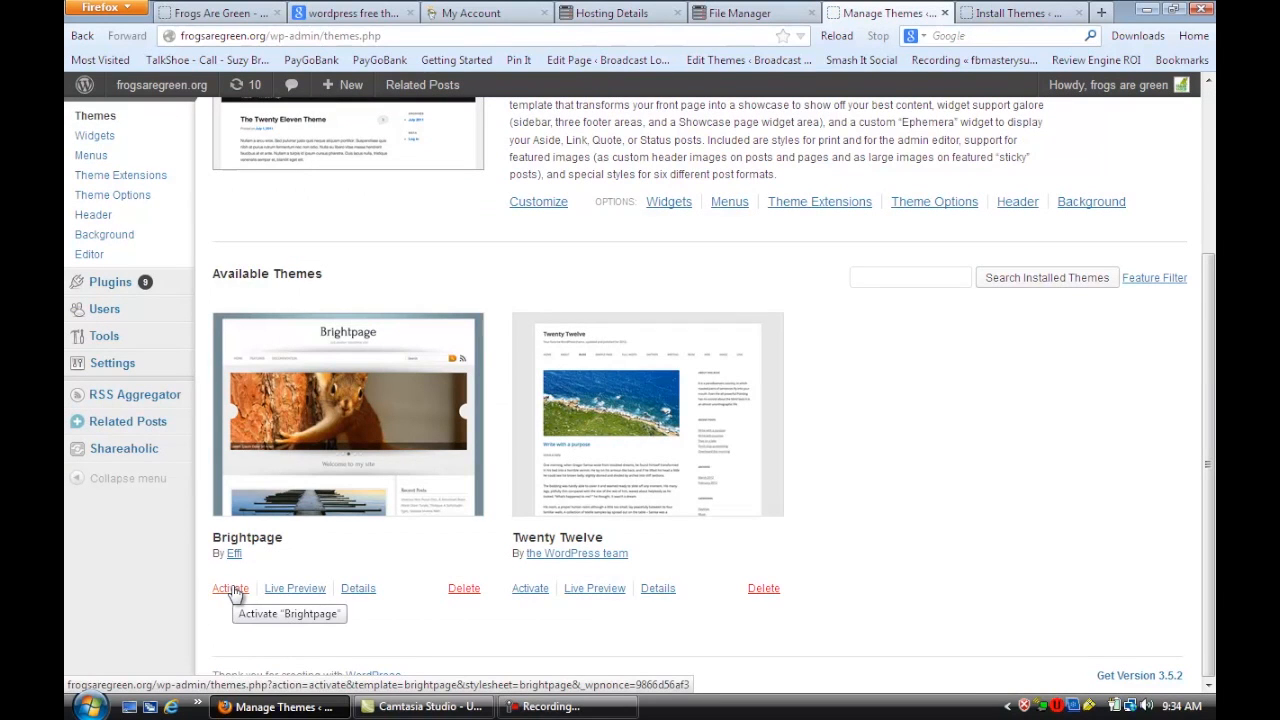
scroll(up, 3)
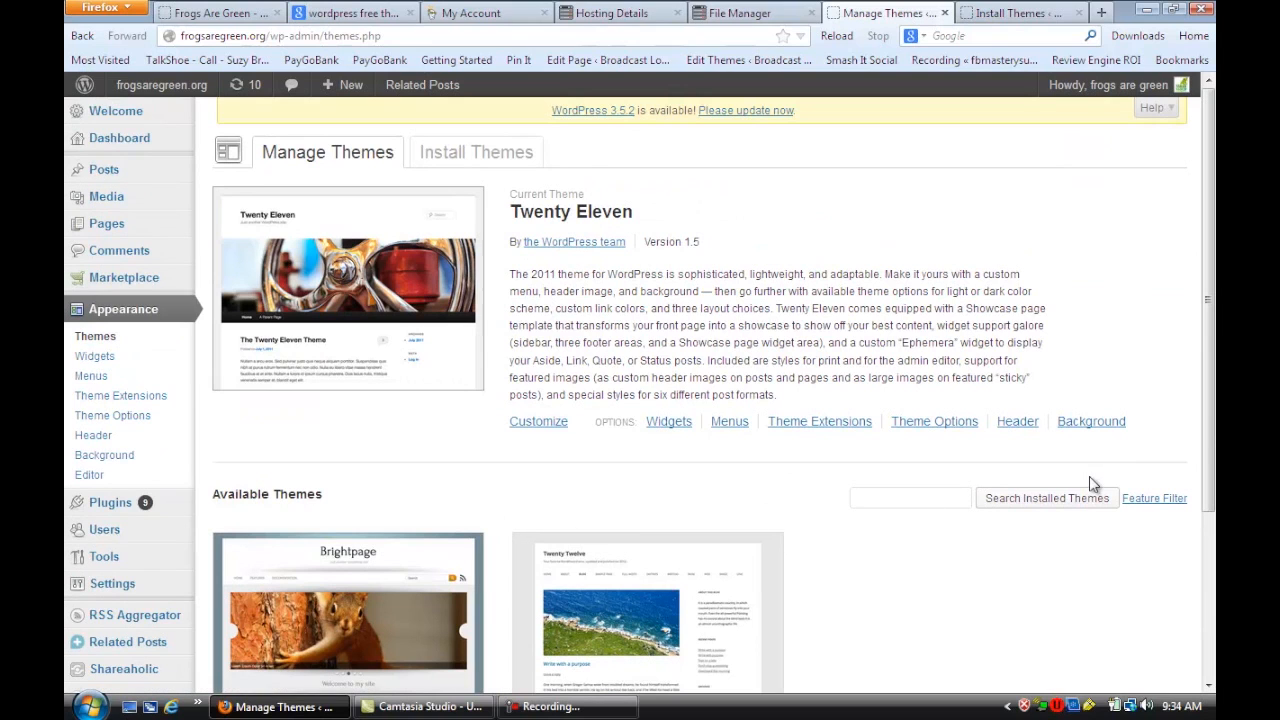
mouse_move(1142, 438)
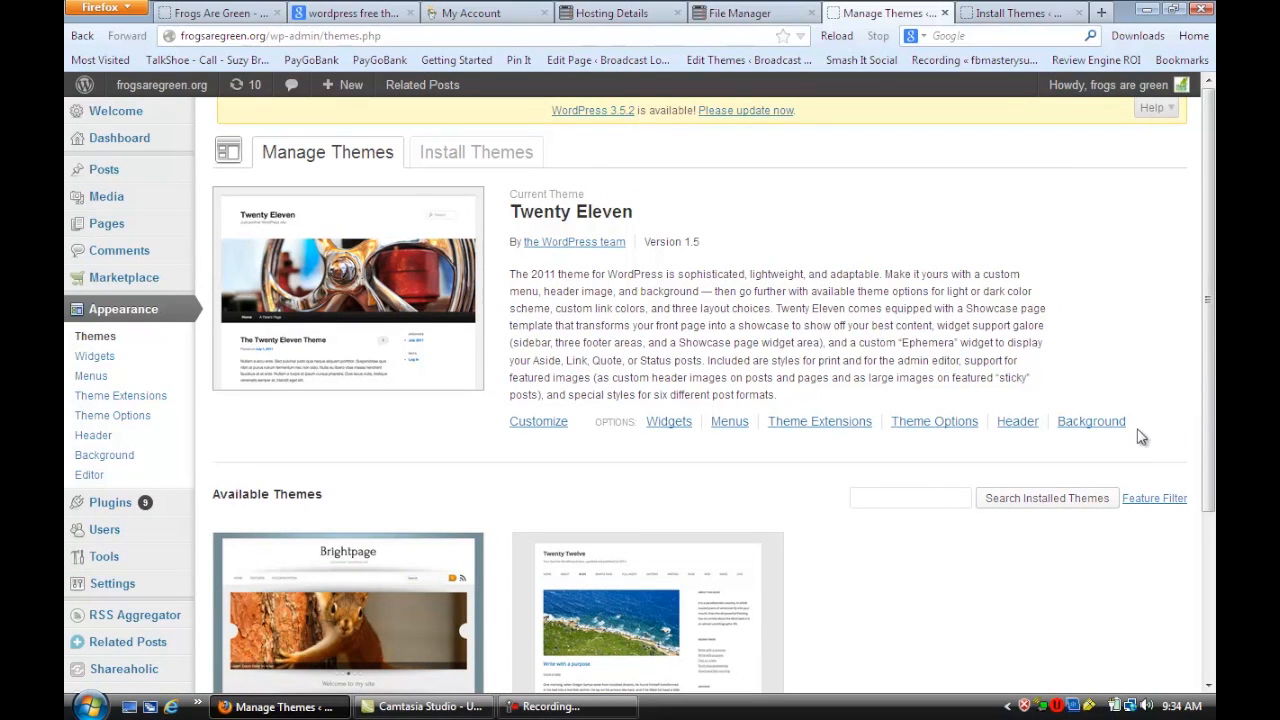